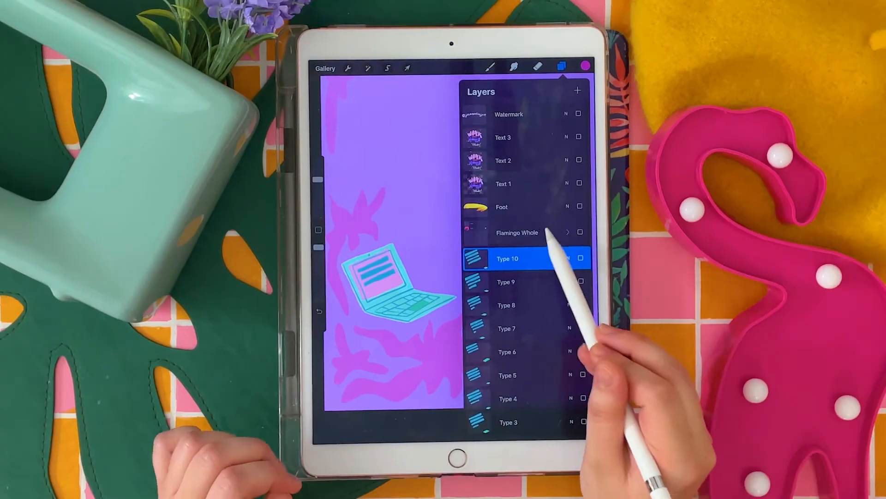
Expand Flamingo Whole, Head and Eyeball groups and show the head, eyeball and eye white
click(517, 233)
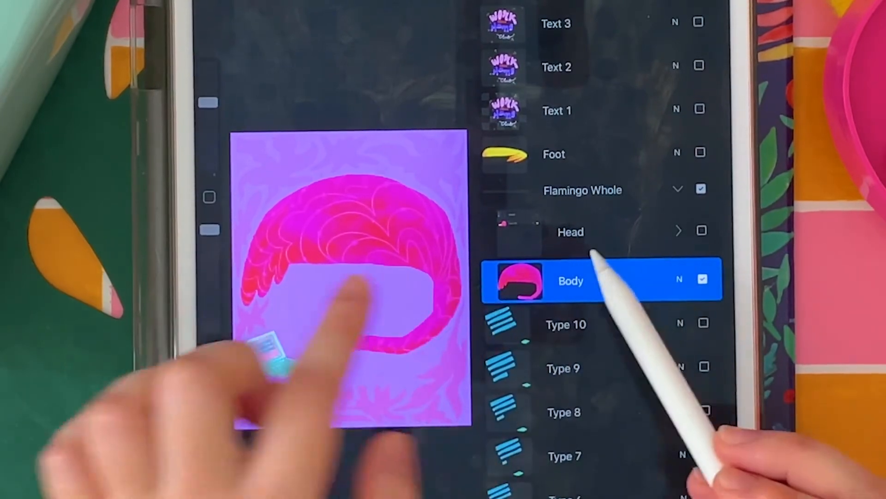
click(570, 231)
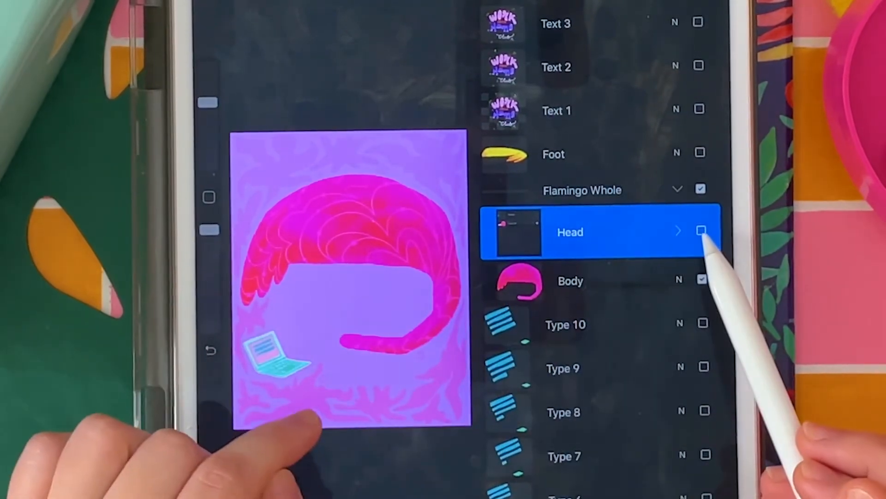
click(700, 231)
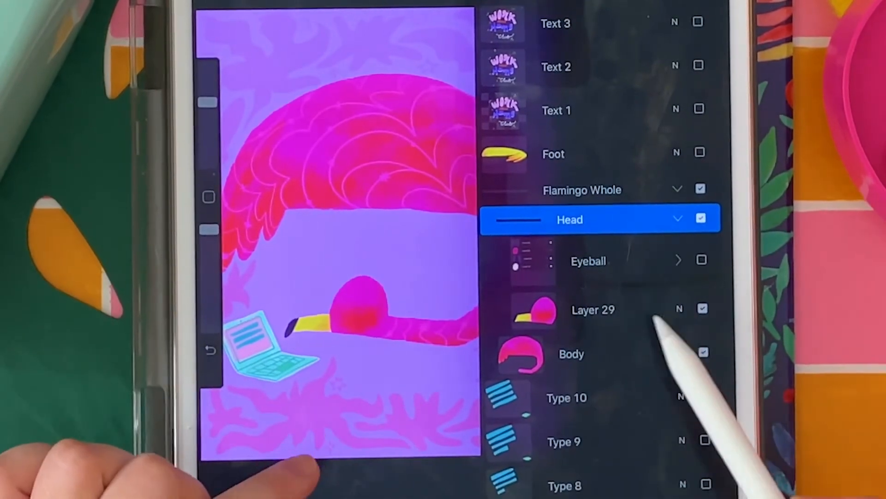
click(594, 310)
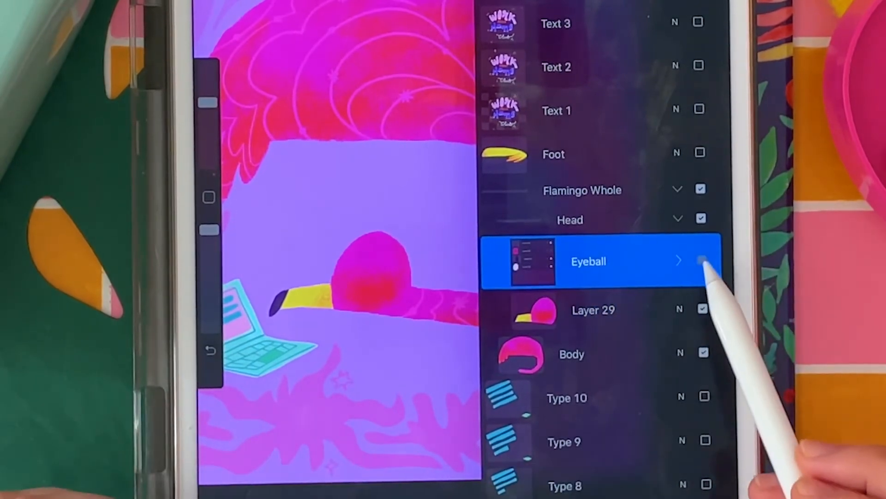
click(702, 260)
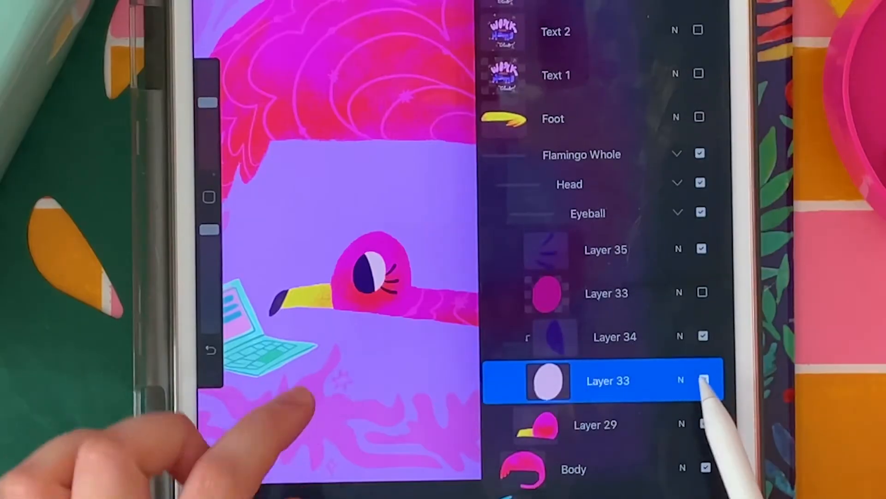
click(704, 380)
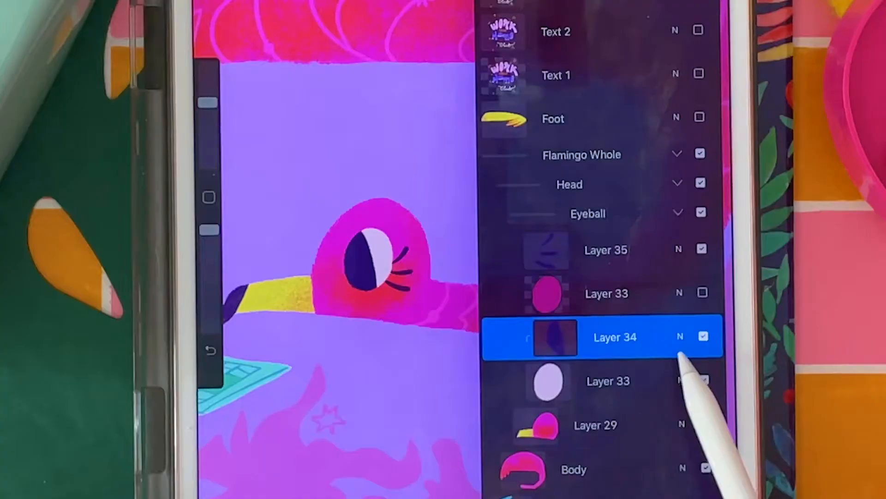
Toggle the eyelid Layer 33 on and off to preview the blink
click(607, 293)
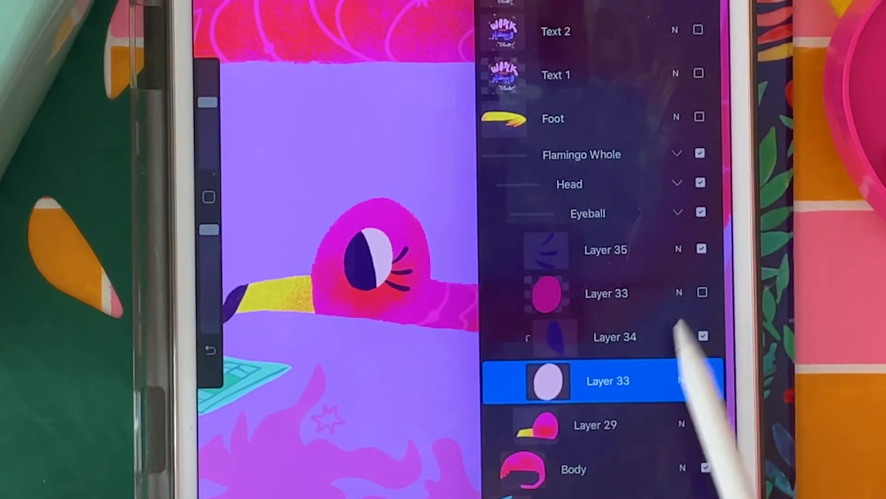
click(702, 292)
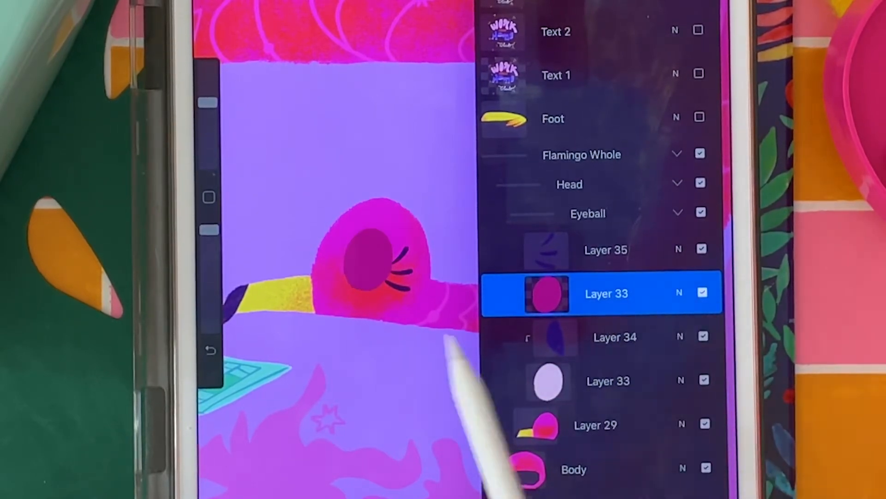
click(703, 292)
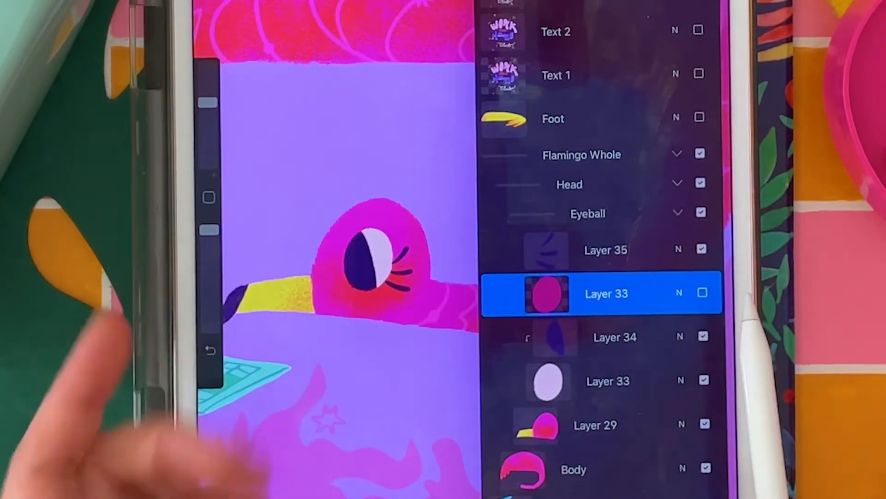
click(604, 250)
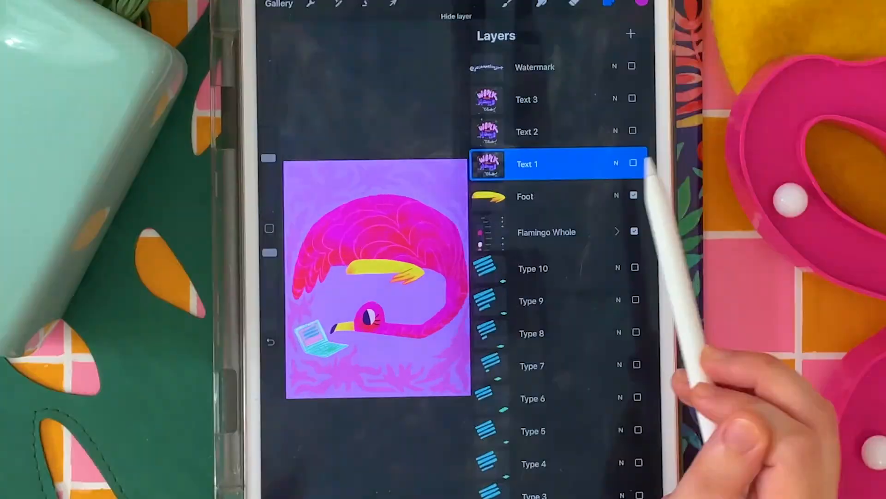
Turn on the Text 1–3, Foot and Type layers and close the Layers panel
click(633, 131)
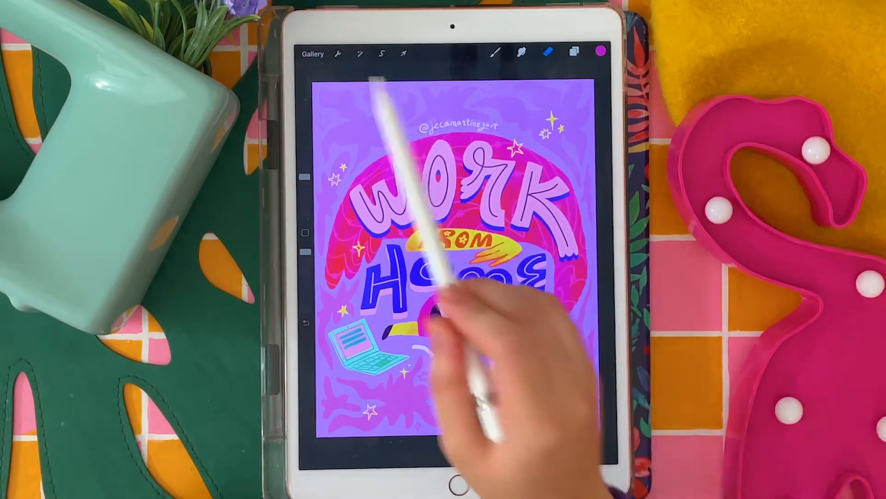
click(339, 53)
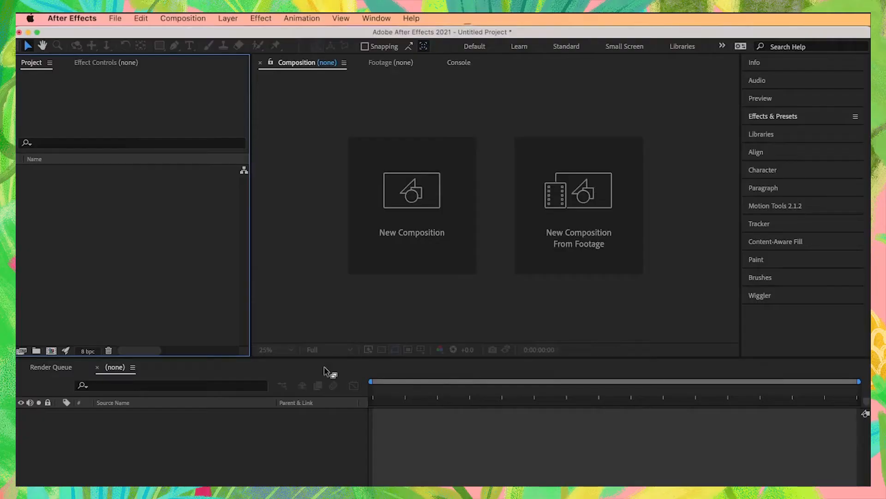
click(183, 18)
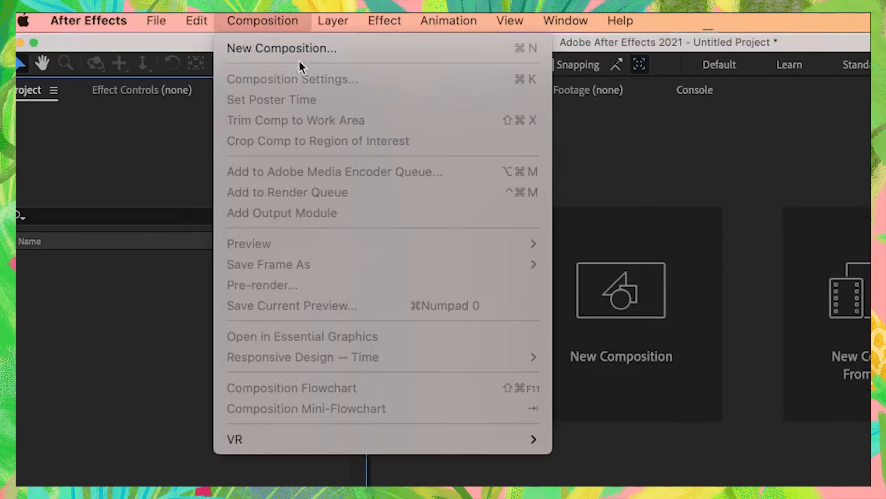
click(281, 48)
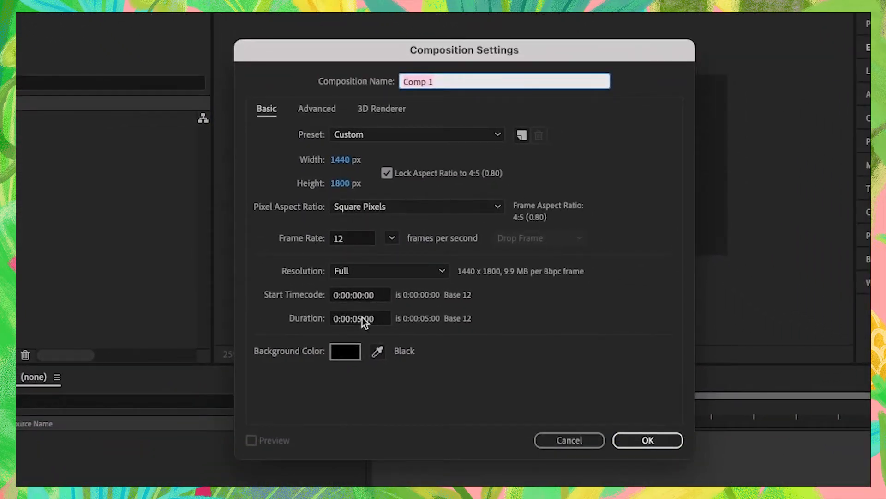
click(647, 440)
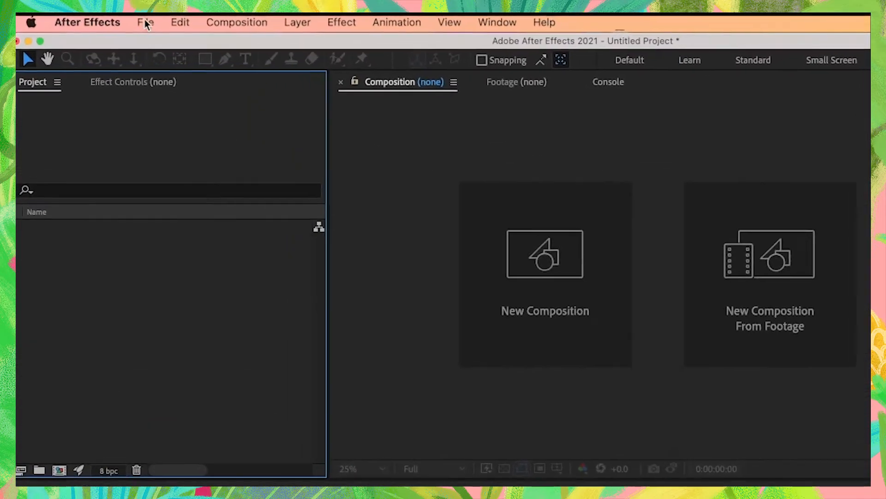
Import the Work From Home Club PSD as Composition – Retain Layer Sizes, dismissing the error
click(146, 22)
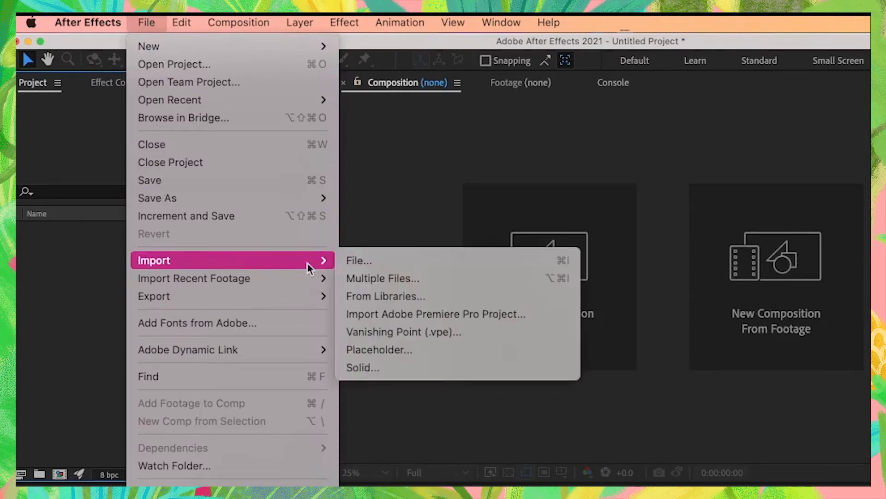
click(359, 261)
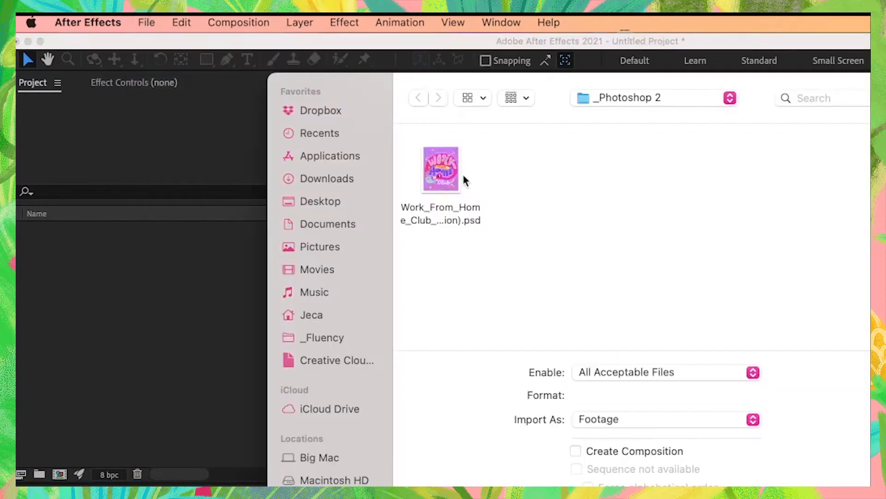
double_click(440, 169)
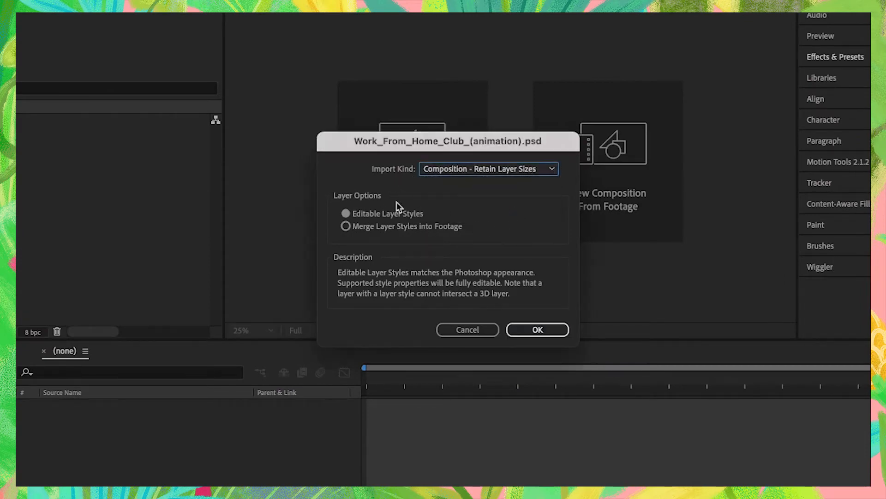
mouse_move(429, 220)
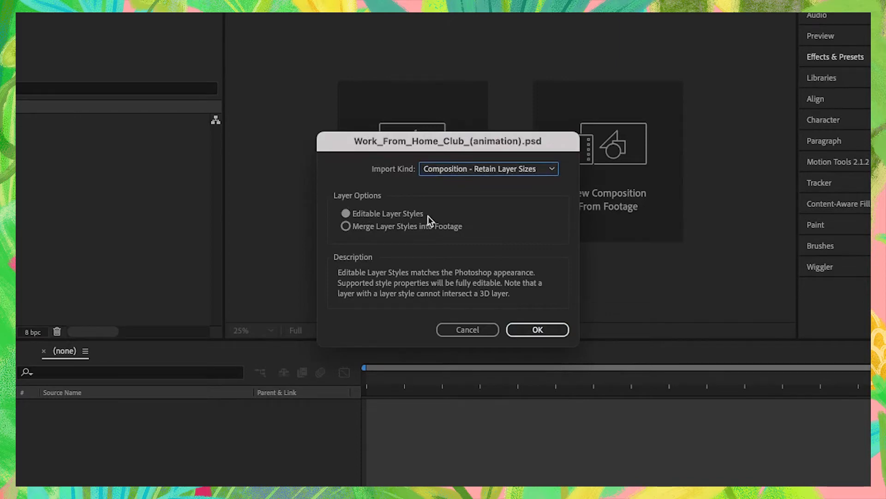
click(536, 330)
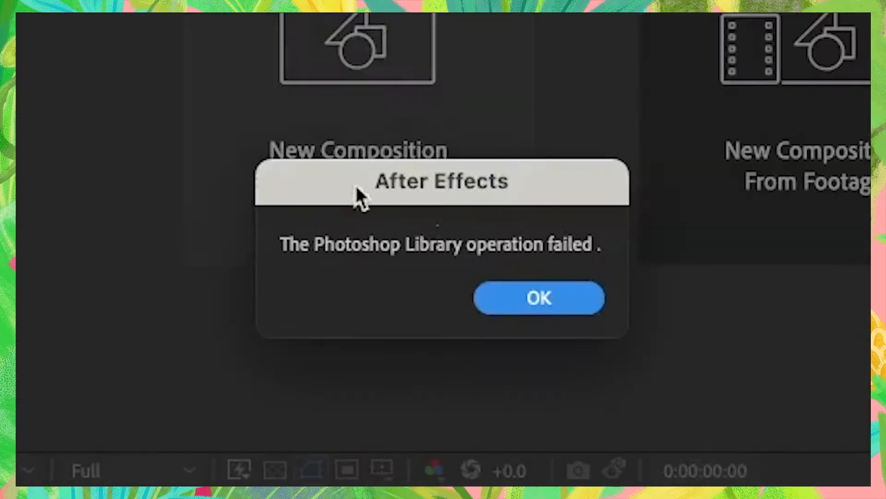
click(538, 297)
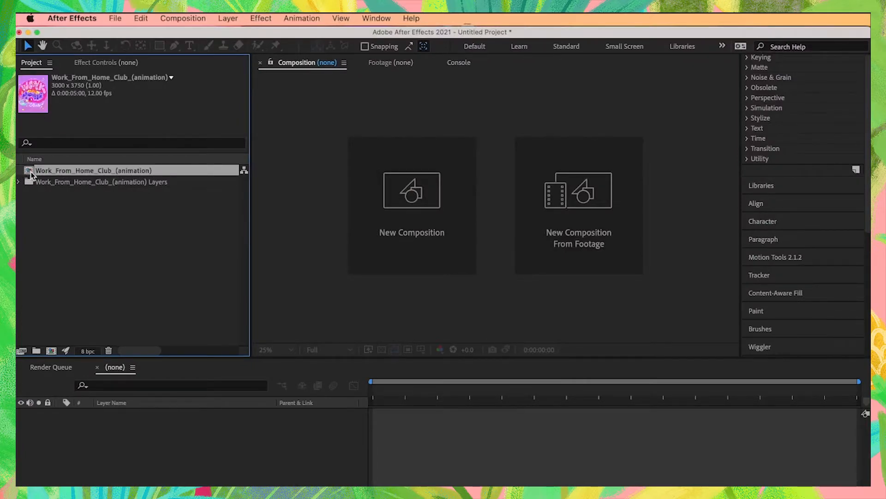
Open the composition, trim the Type layers at frame 5 with Option+], and drag out points
double_click(93, 170)
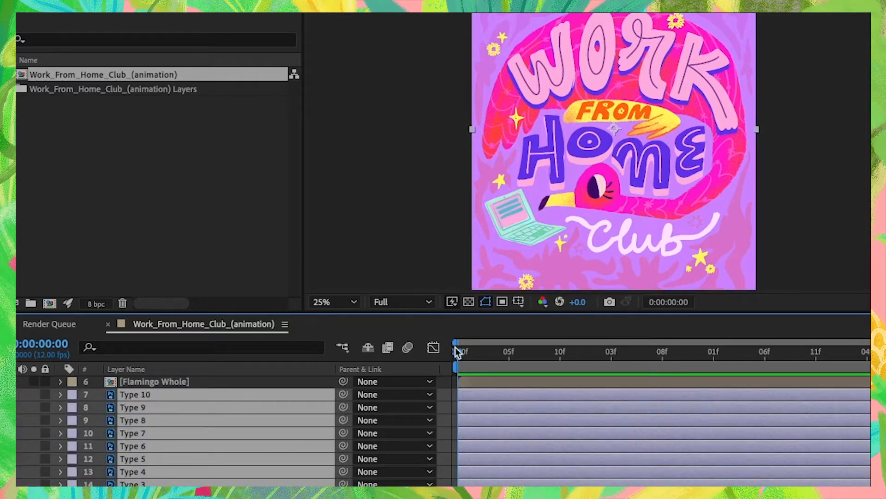
click(509, 351)
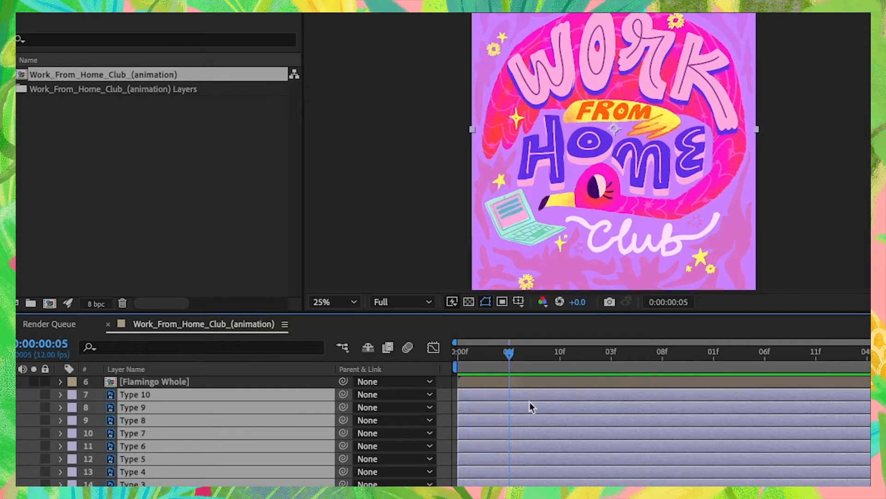
key(alt+])
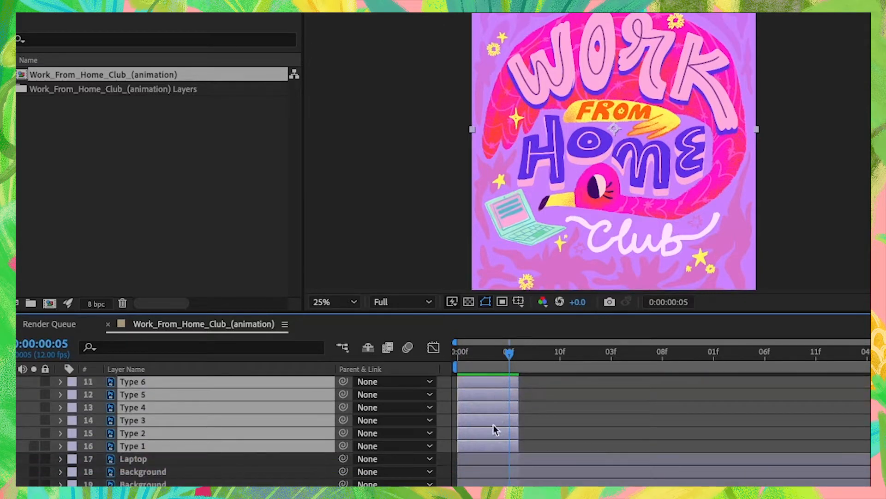
mouse_move(542, 440)
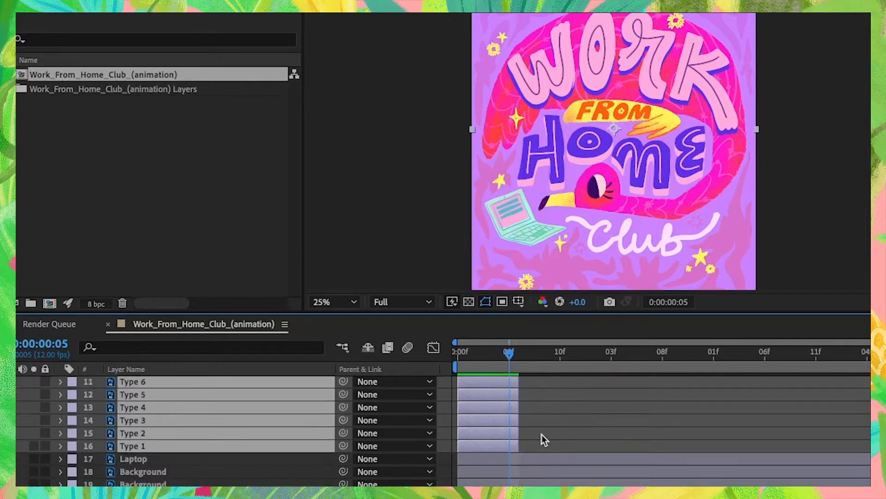
mouse_move(184, 468)
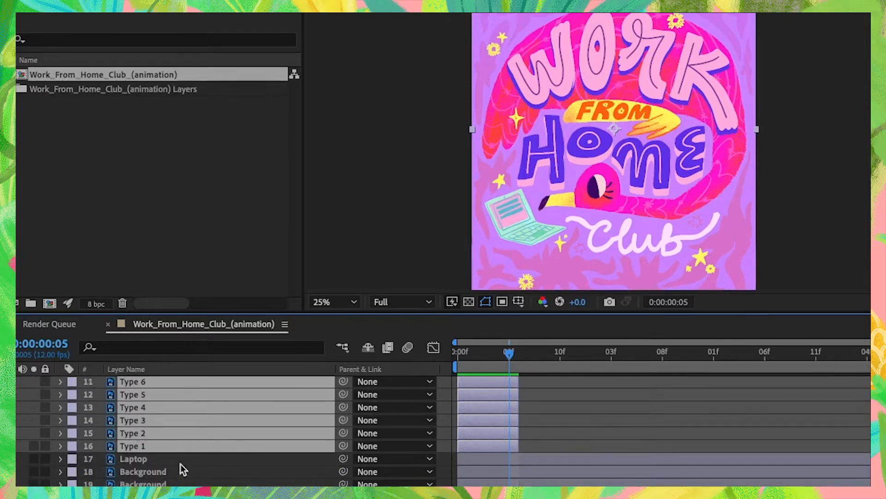
click(132, 432)
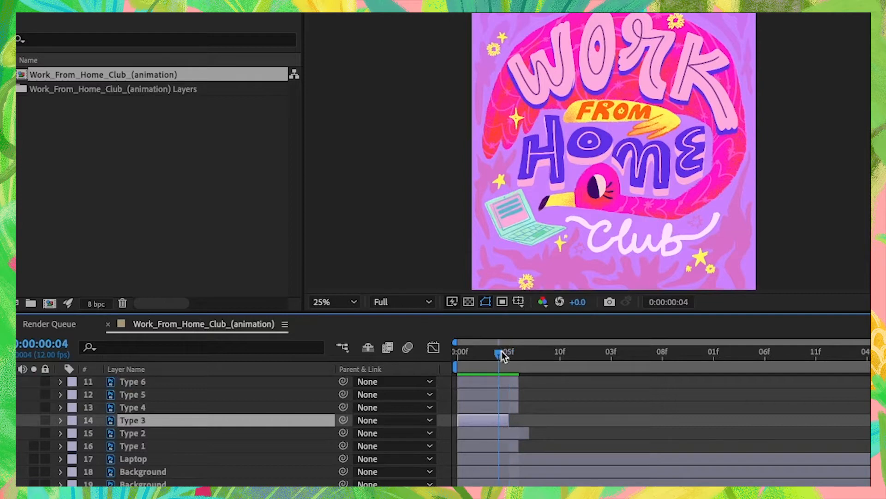
drag(502, 351, 520, 352)
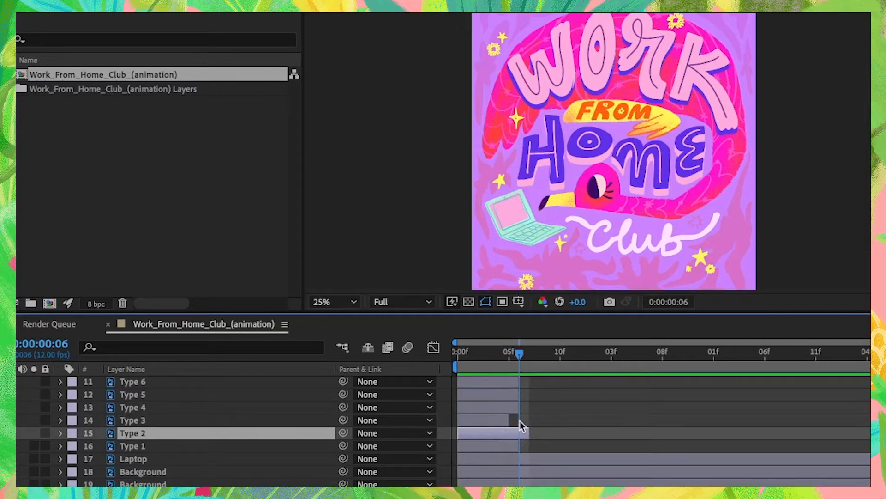
mouse_move(503, 418)
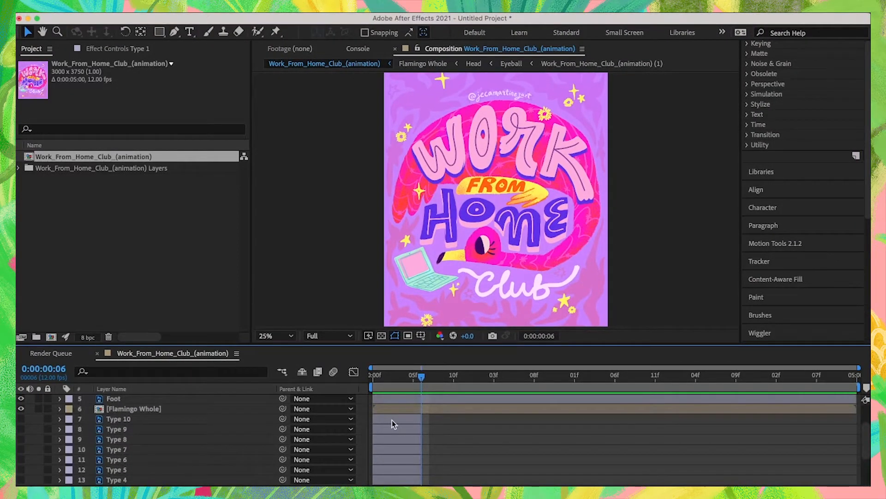
Apply Sequence Layers to the Type layers with Overlap off, then scrub the frames
click(252, 17)
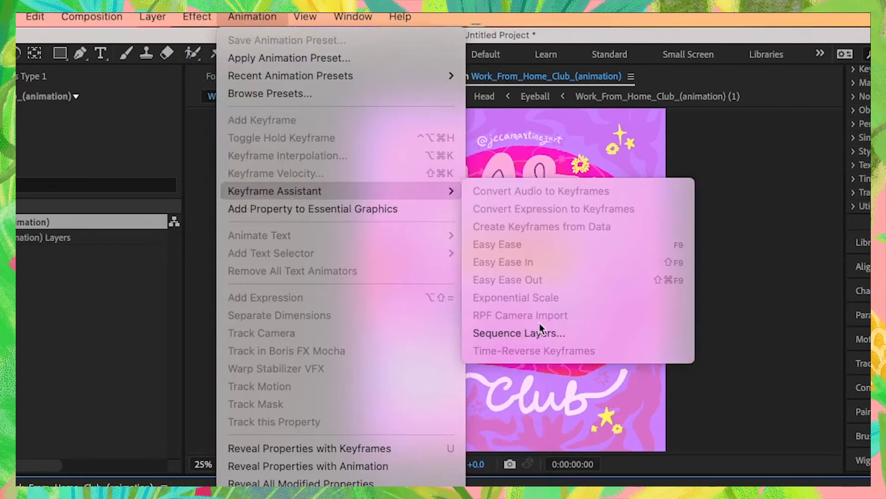
click(518, 333)
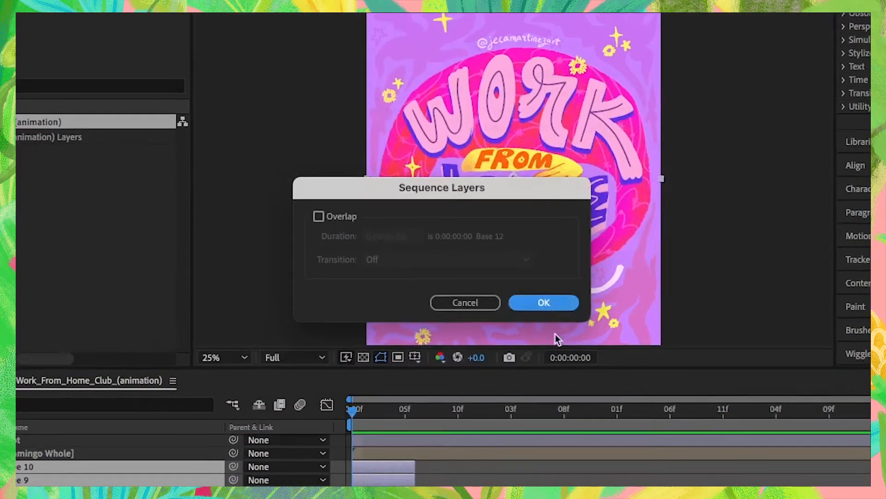
click(543, 302)
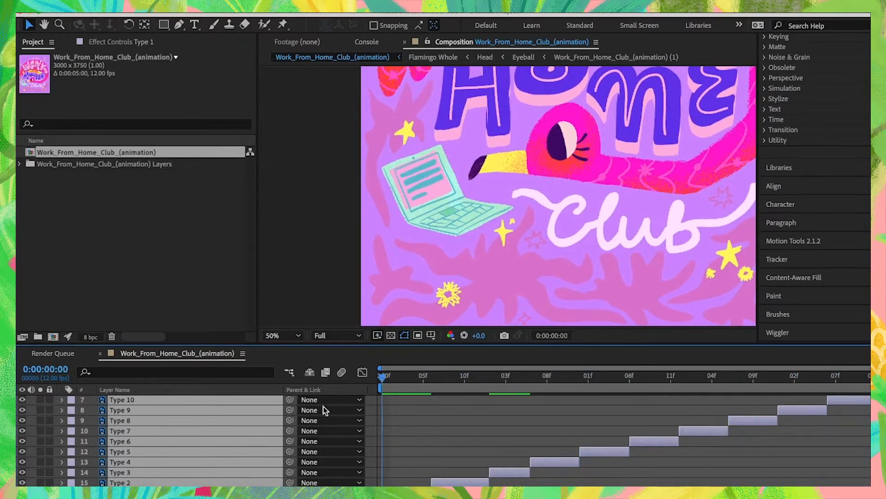
mouse_move(327, 410)
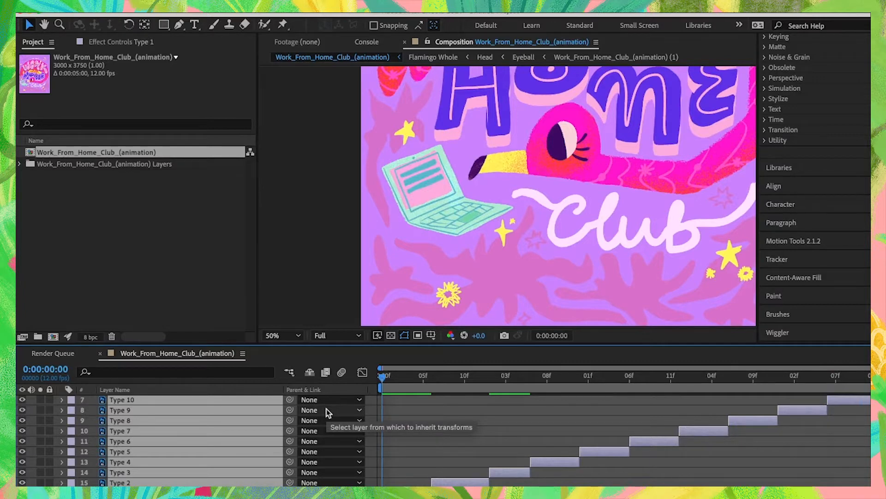
click(281, 335)
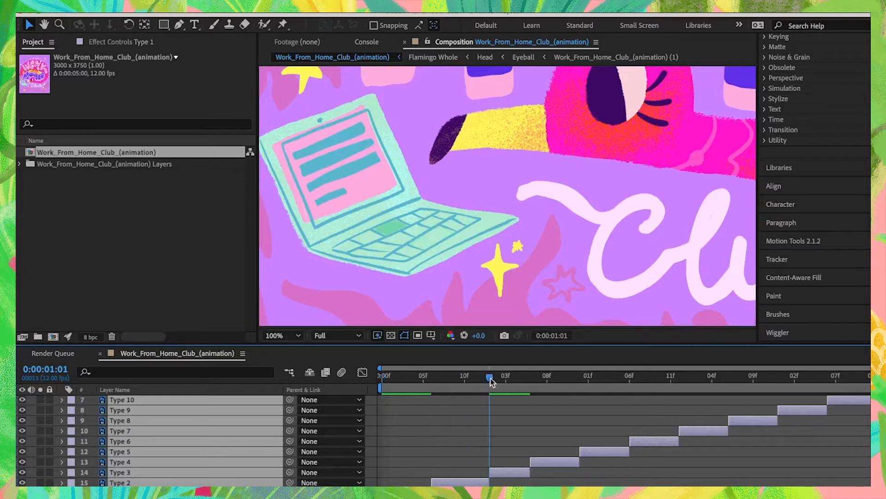
drag(489, 375, 557, 375)
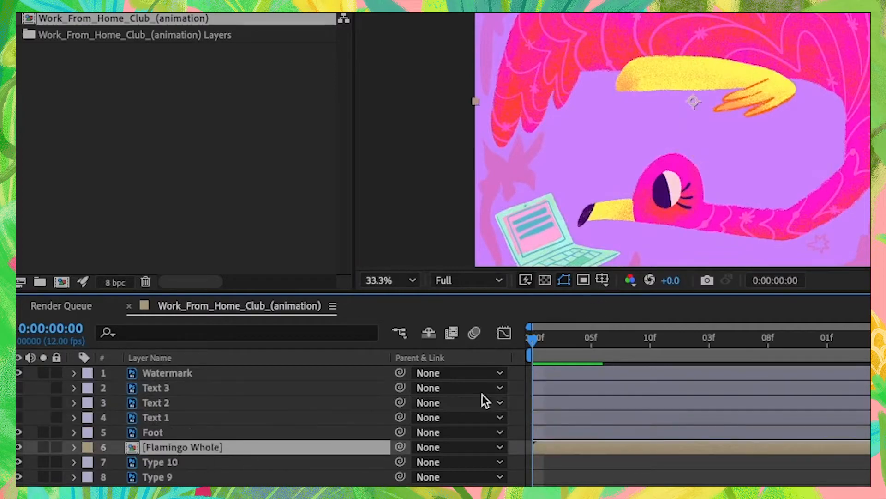
Select the Flamingo Whole layer and switch to the Puppet Position Pin tool
double_click(182, 446)
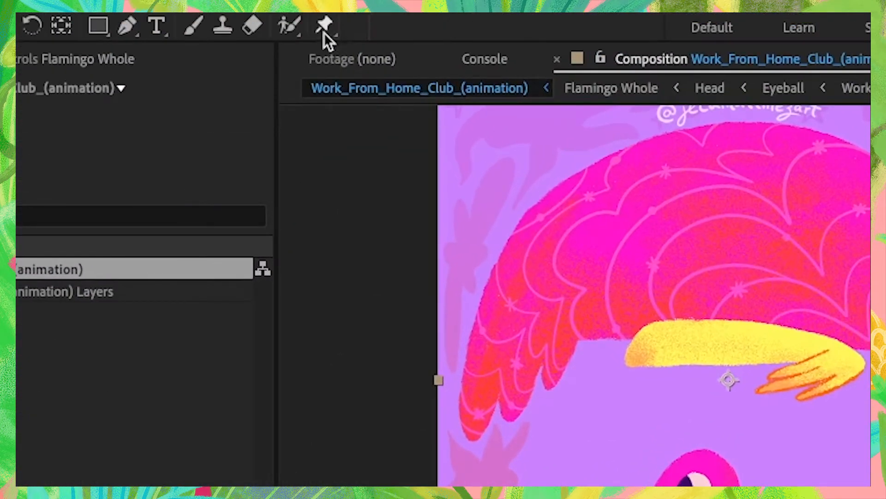
key(cmd+p)
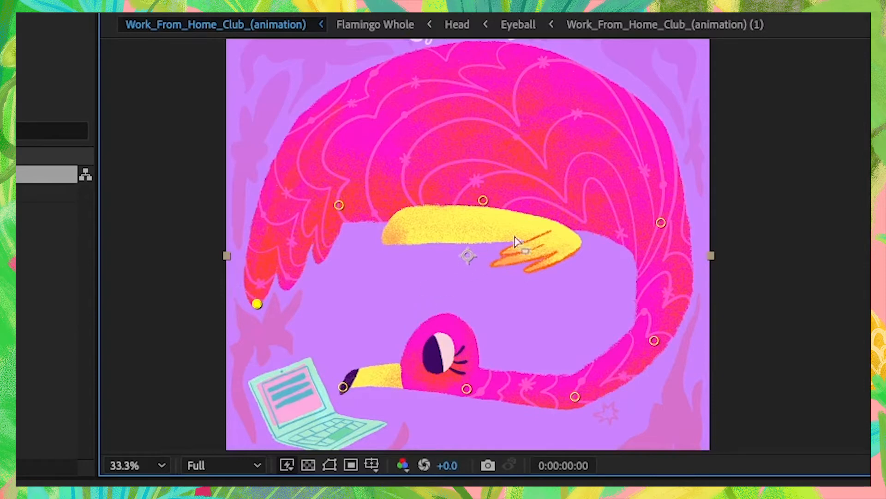
mouse_move(562, 191)
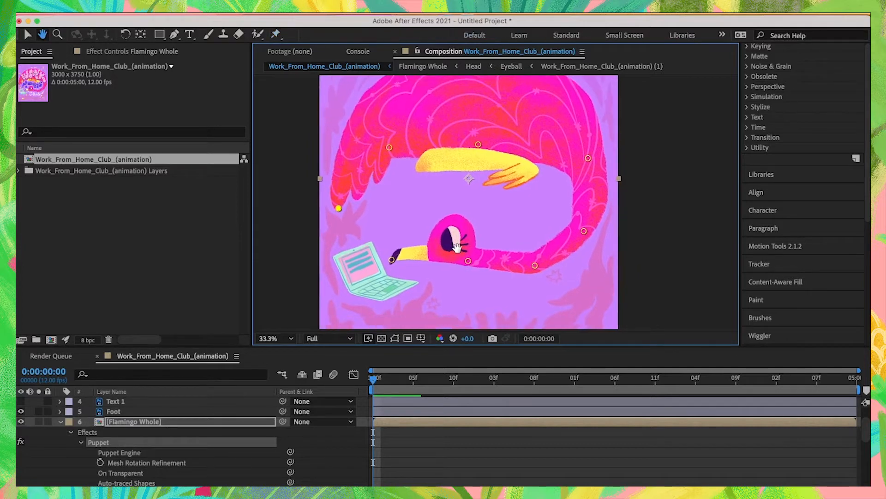
Press U on Flamingo Whole to show the Puppet Pin Position keyframes
click(276, 34)
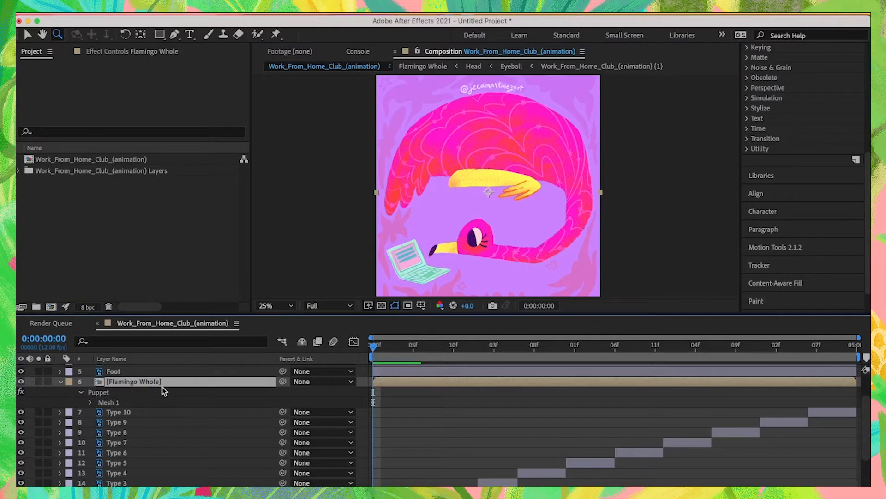
key(u)
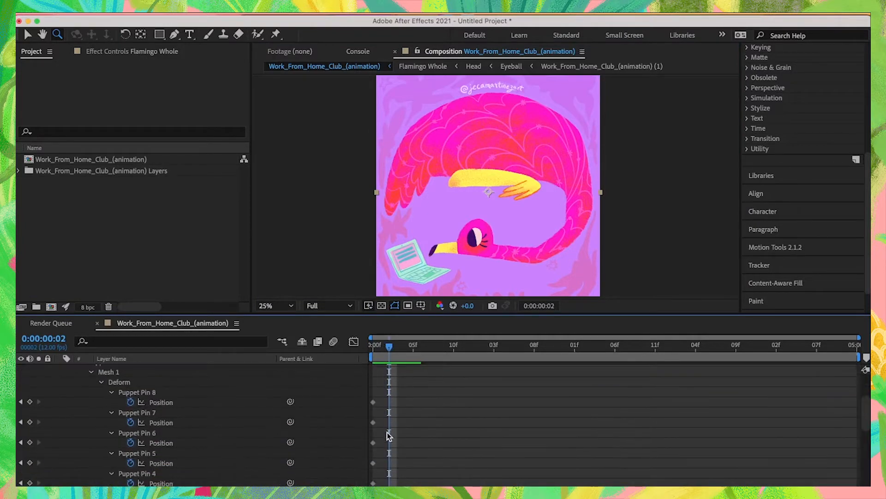
scroll(down, 3)
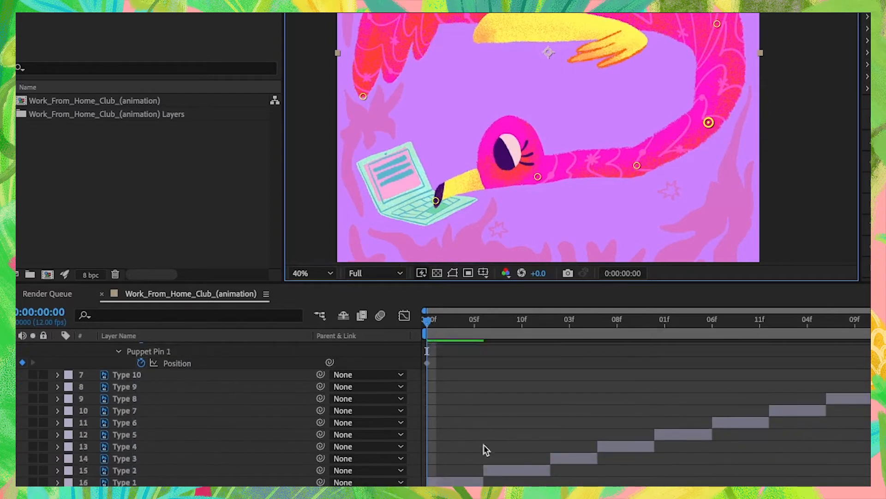
At frame 6, drag the beak pin down onto the laptop keys
click(124, 470)
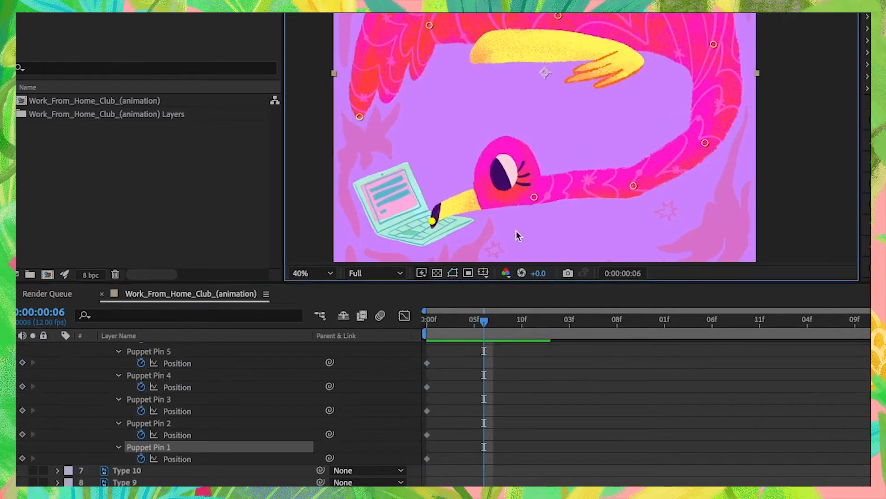
mouse_move(585, 195)
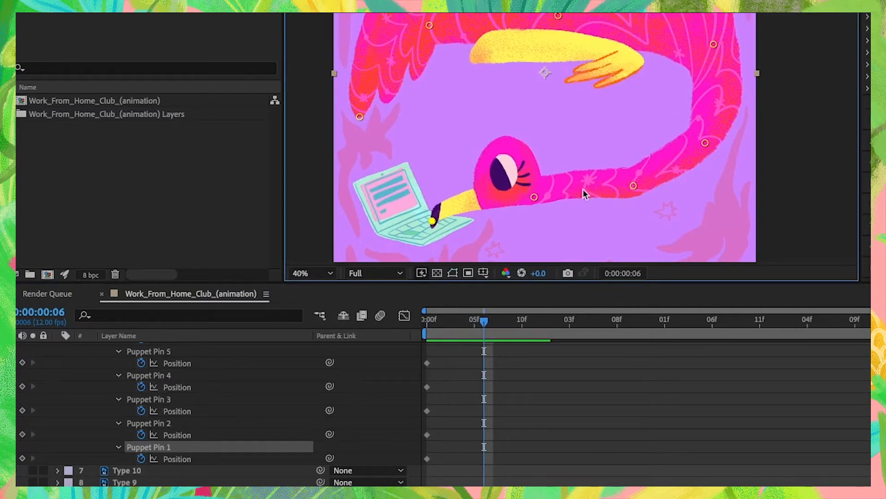
mouse_move(559, 200)
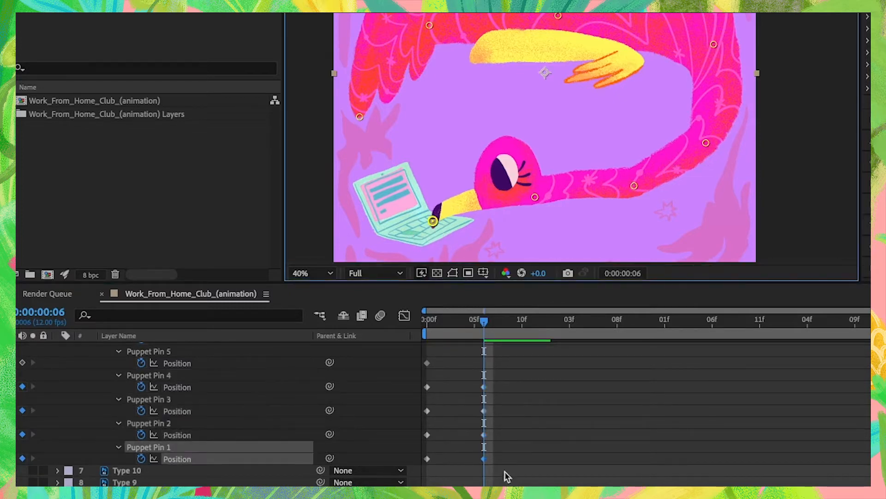
drag(432, 220, 531, 198)
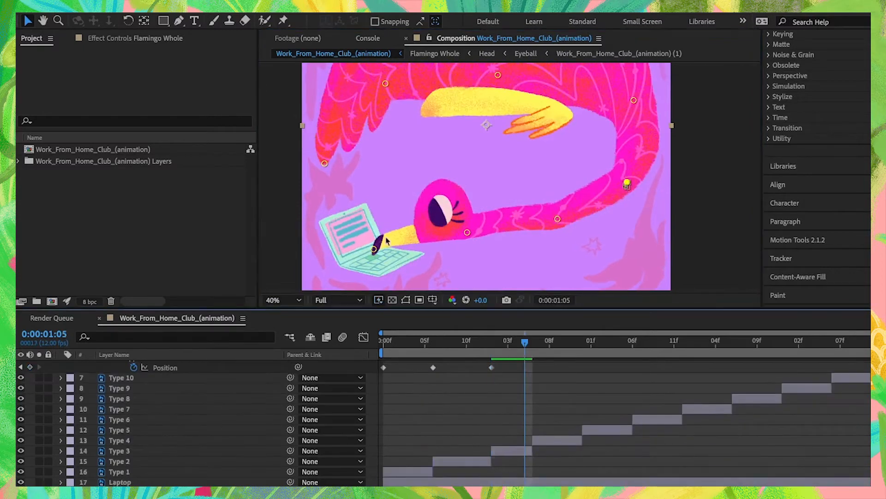
click(582, 341)
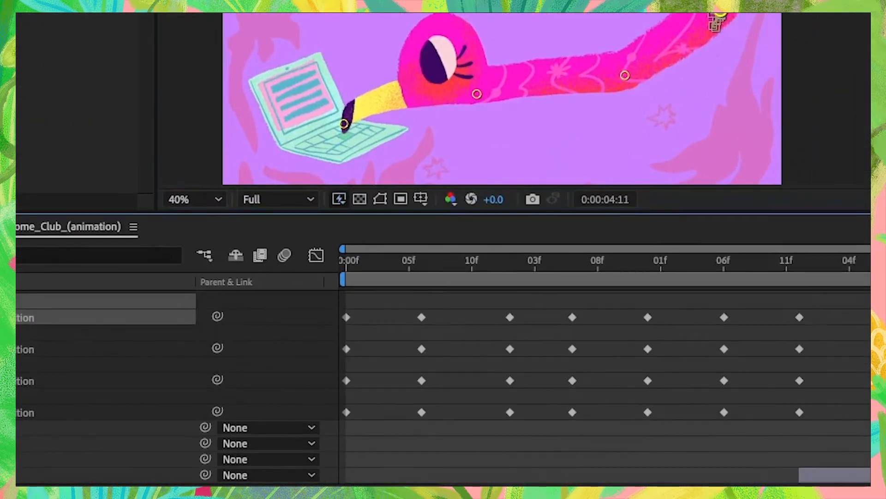
Copy the first-frame pin keyframes and paste them at the composition's end
scroll(down, 3)
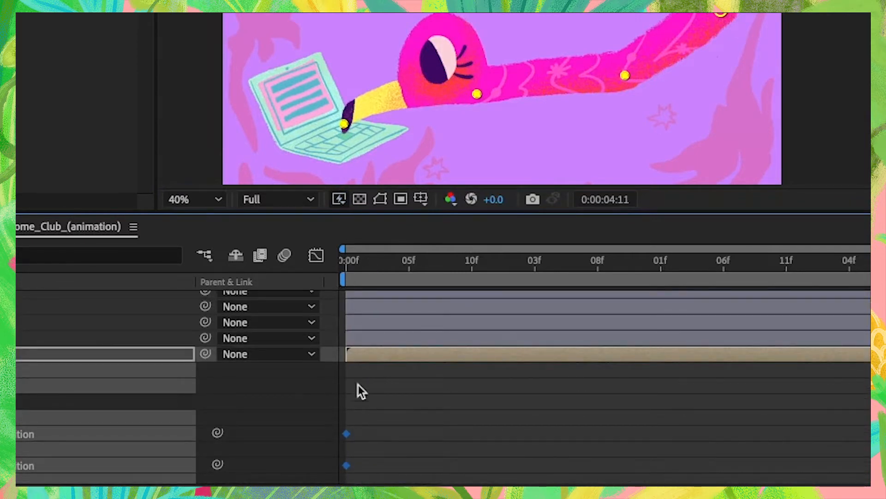
key(cmd+c)
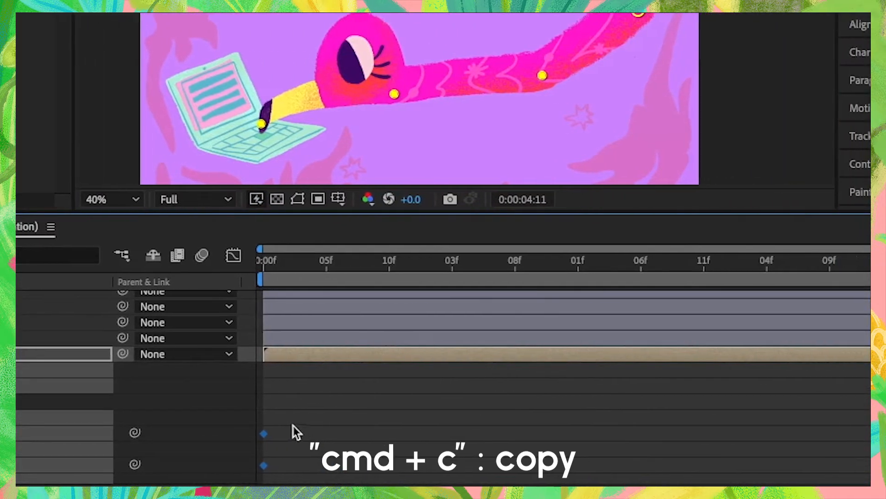
key(cmd+v)
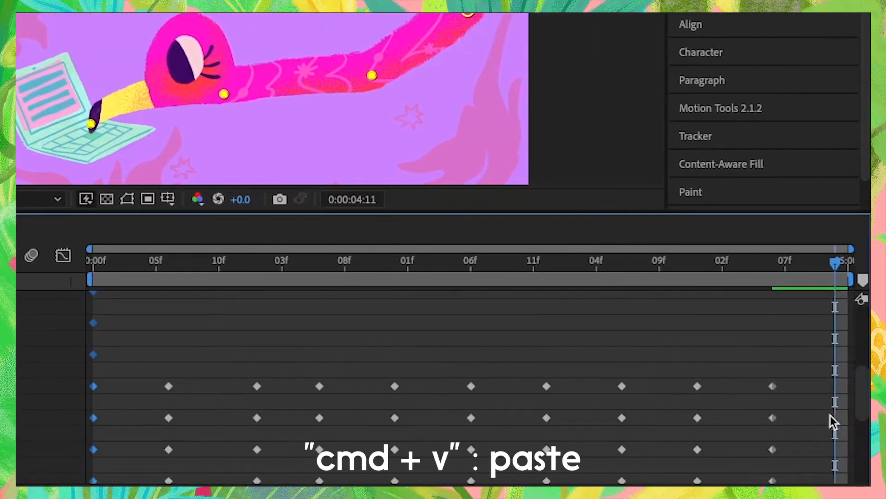
key(cmd+v)
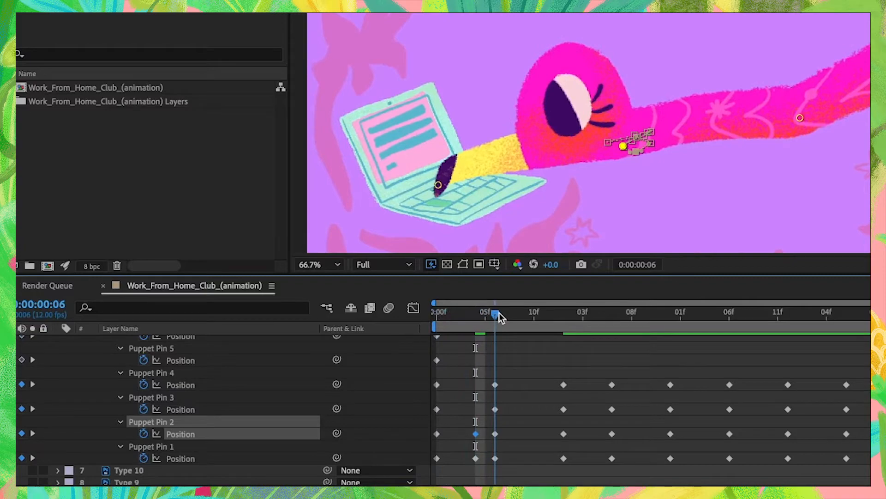
Scrub back to the first frame and adjust Puppet Pin 1 and 2 positions
drag(496, 313, 436, 312)
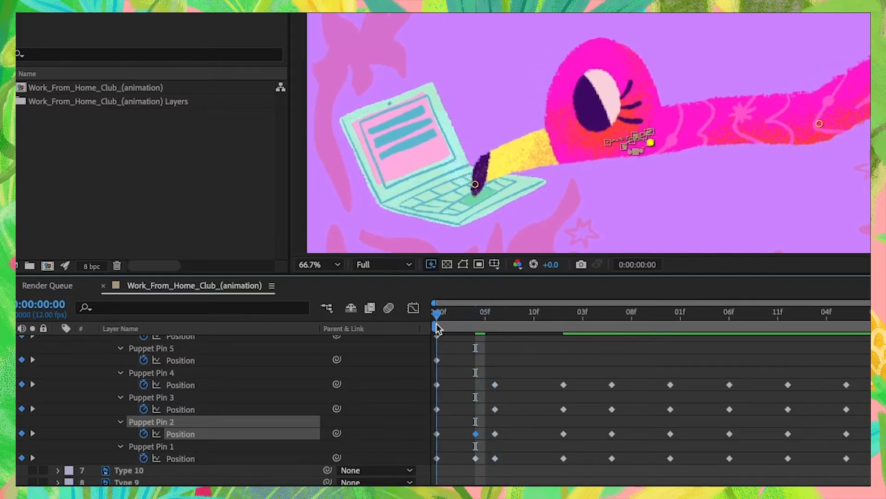
click(487, 326)
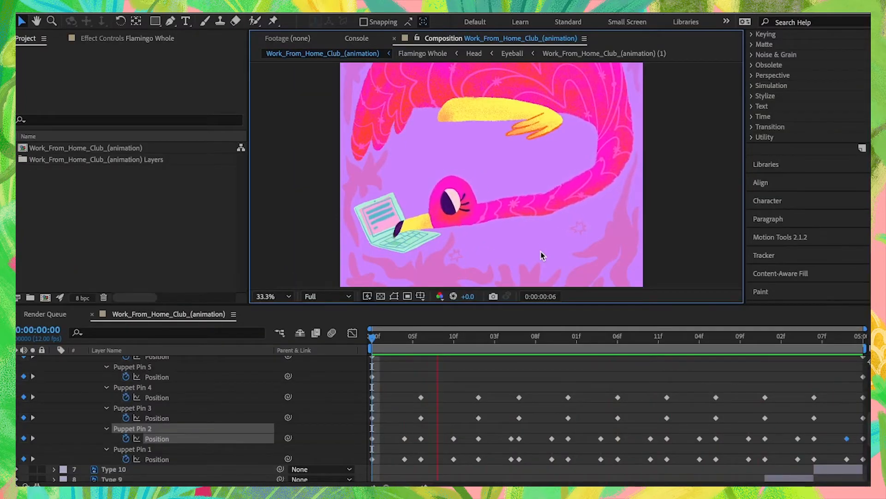
Key a neck puppet pin and the head pin just after the loop's first frame
click(632, 336)
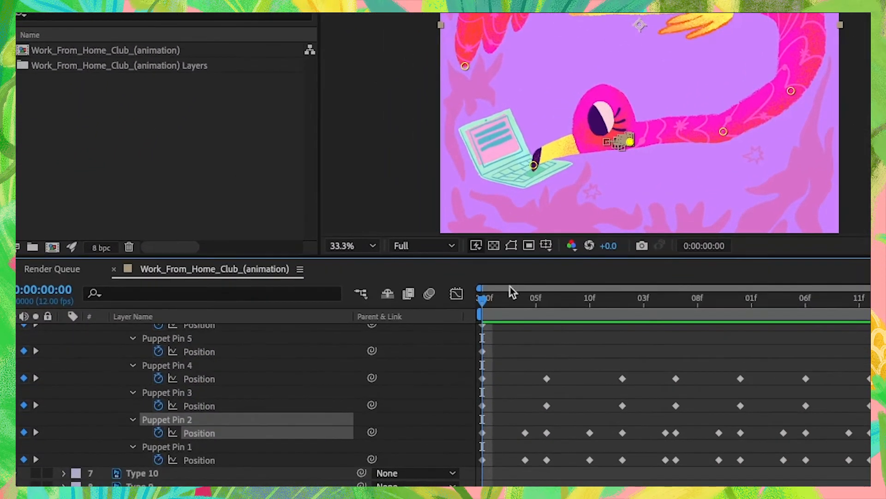
mouse_move(638, 194)
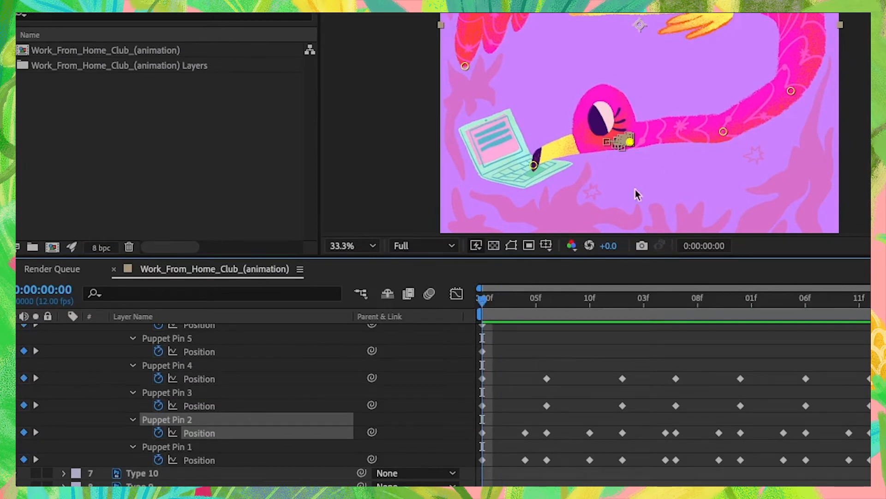
mouse_move(726, 128)
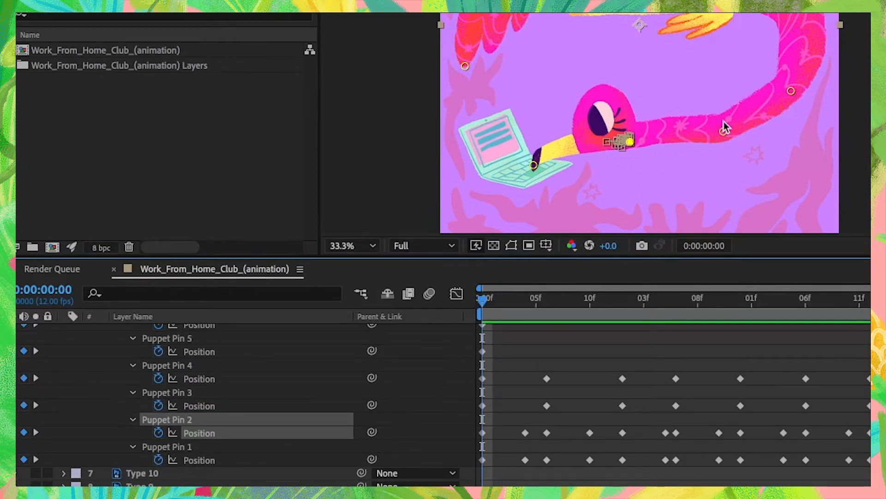
click(167, 392)
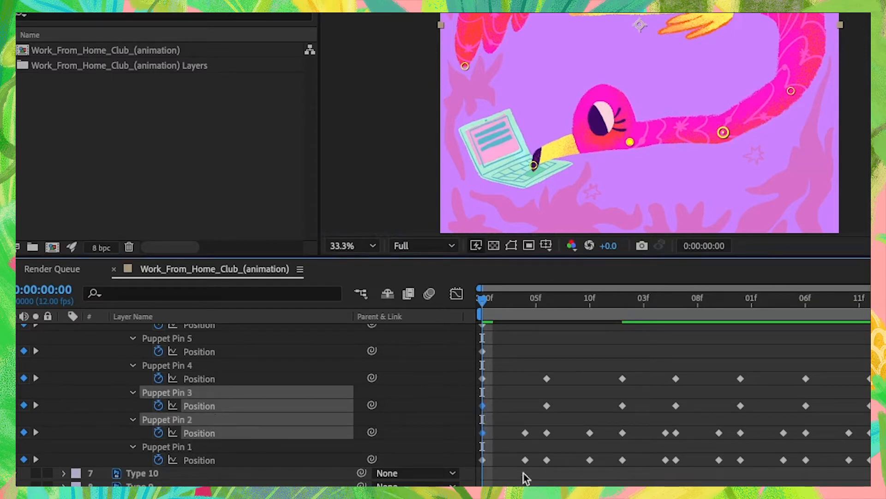
key(cmd+c)
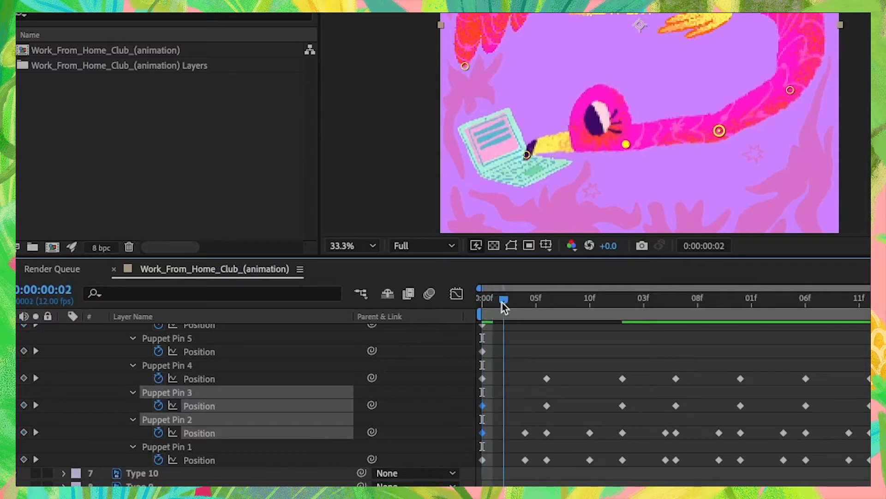
key(cmd+v)
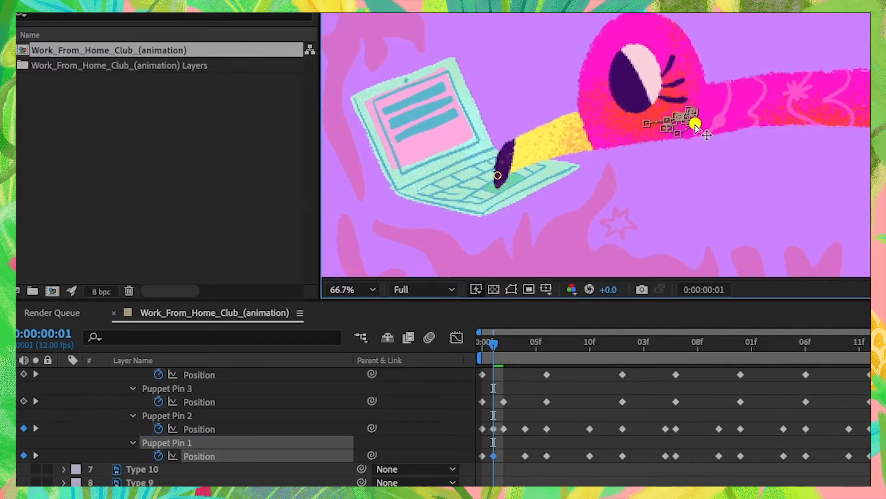
click(167, 415)
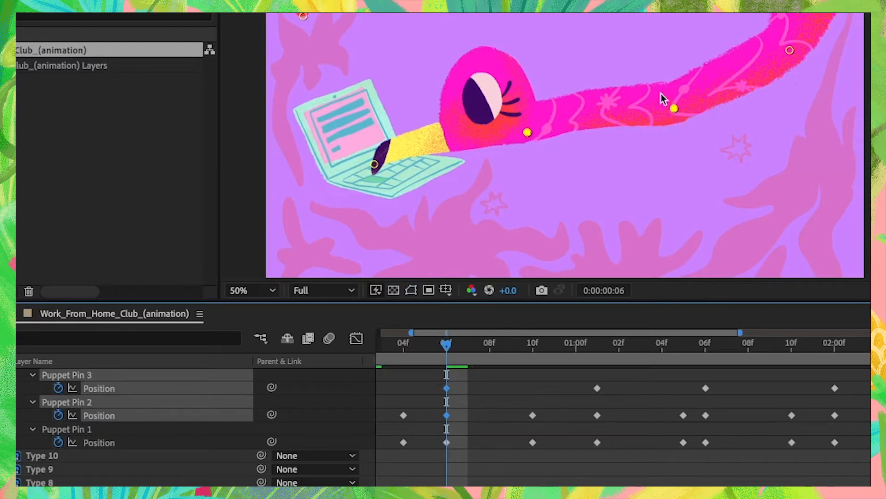
mouse_move(452, 340)
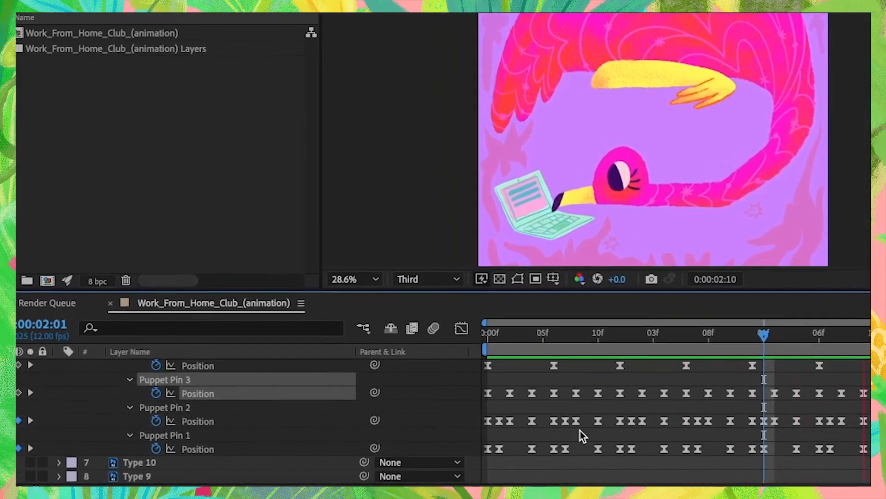
Trim the Eyeball eyelid layer to a brief blink, duplicate it, then close Eyeball
click(412, 302)
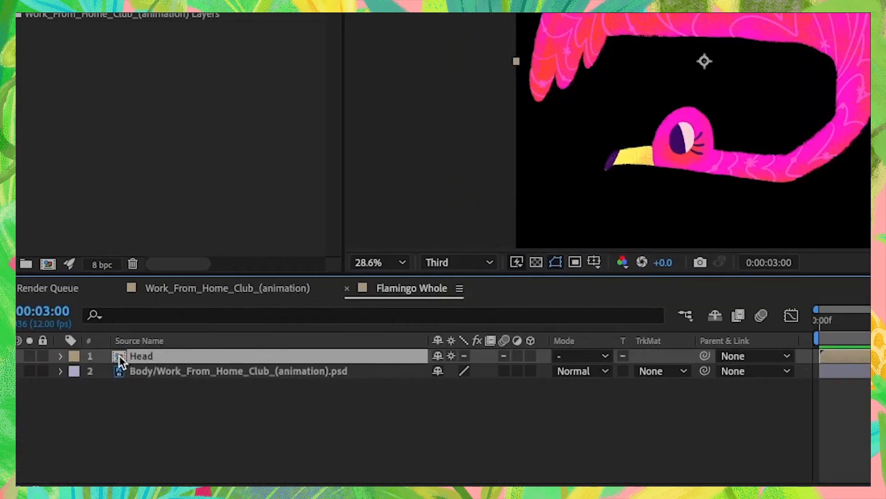
double_click(141, 355)
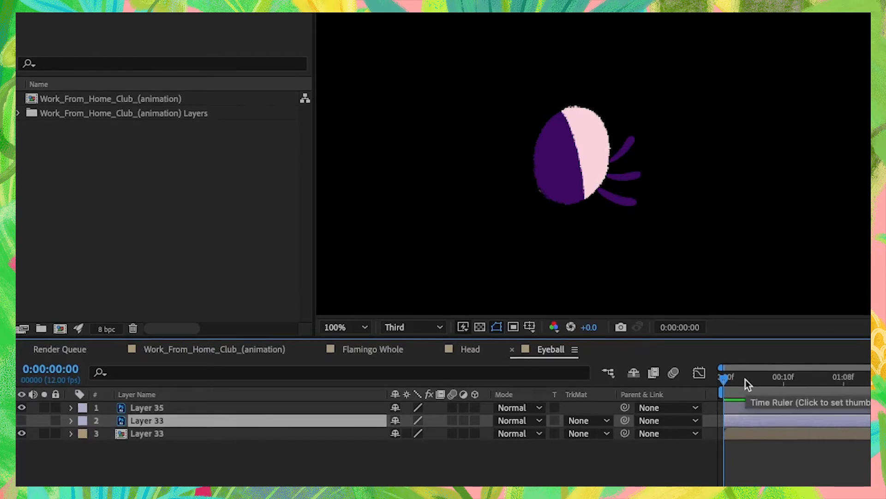
key(alt+])
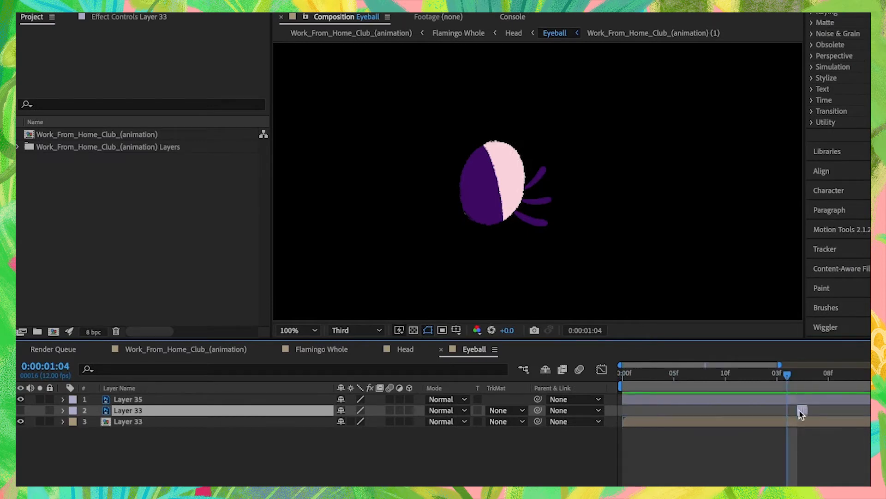
key(cmd+d)
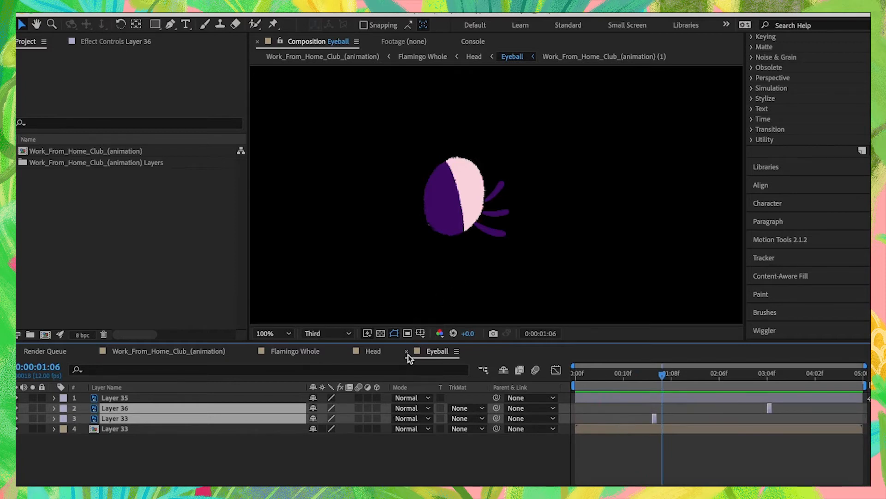
click(294, 350)
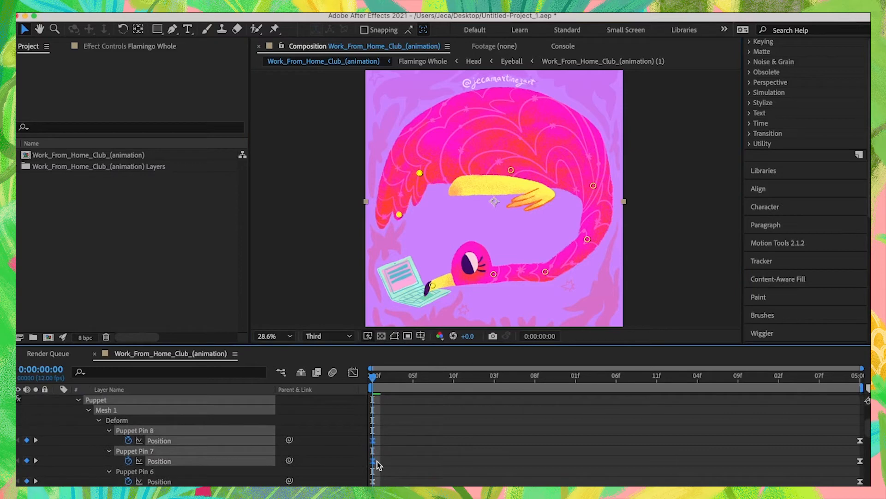
mouse_move(460, 402)
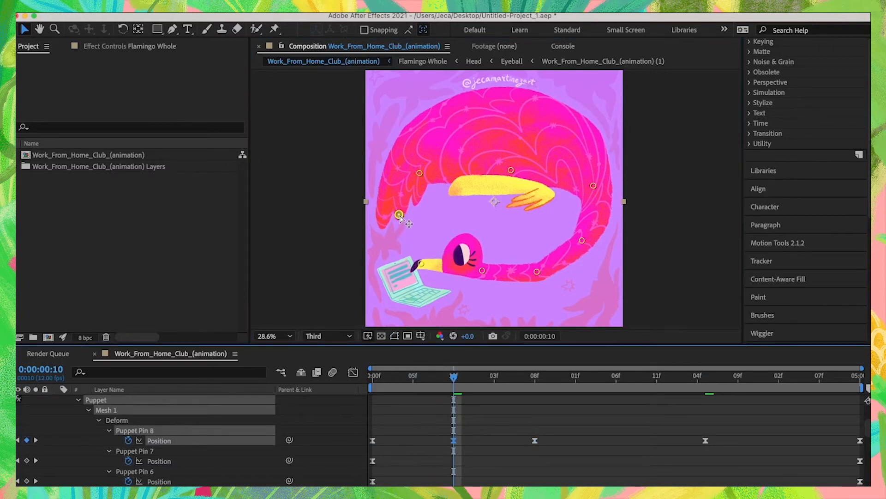
Swing the tail pin, apply Easy Ease to its keyframes, and scrub the tail animation
drag(399, 215, 408, 215)
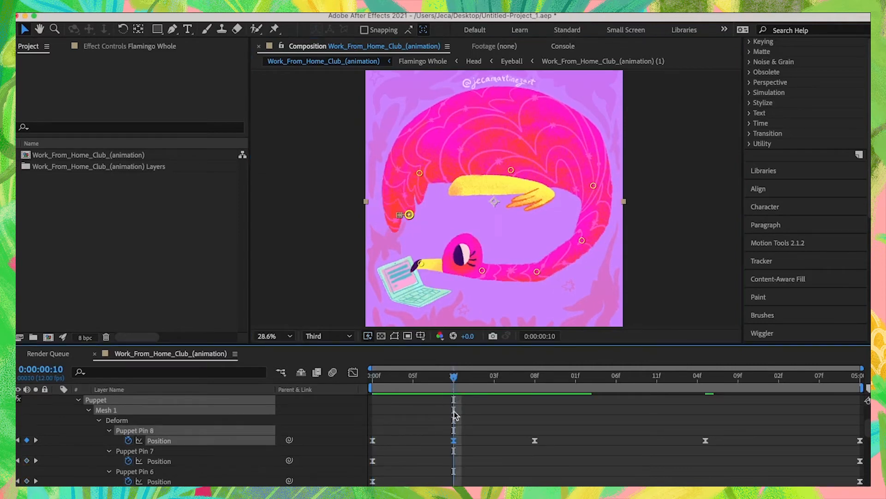
mouse_move(619, 385)
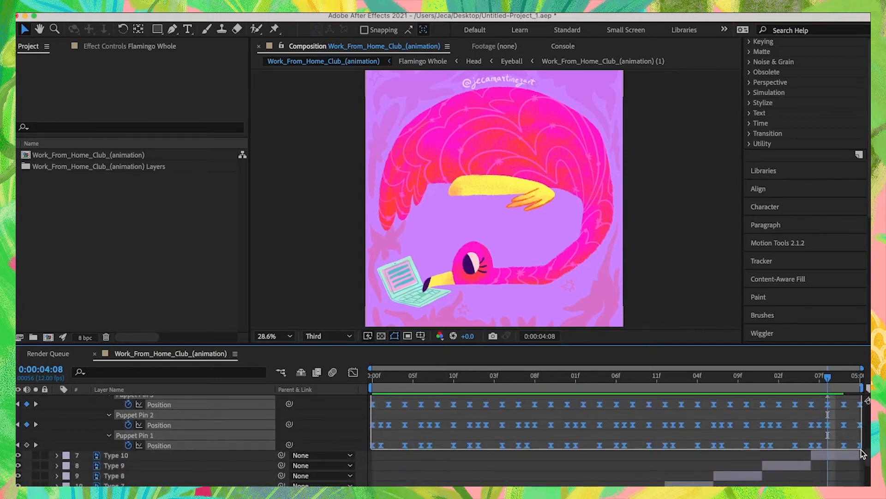
key(f9)
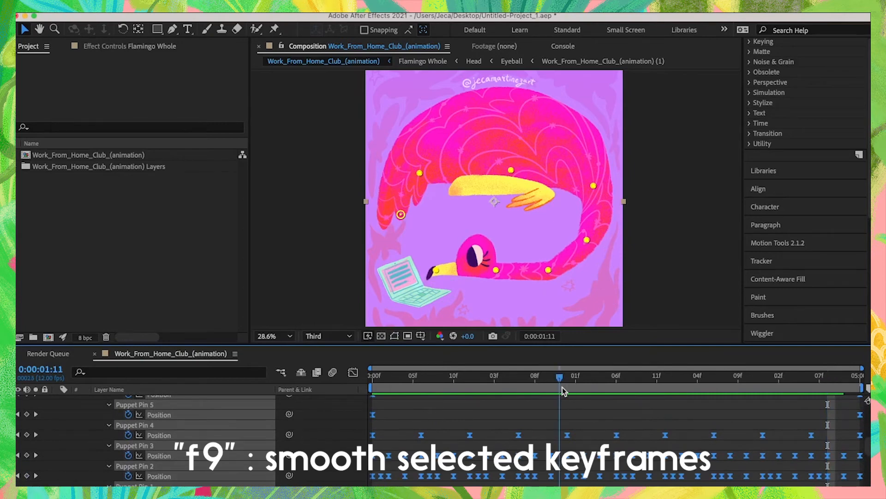
drag(559, 376, 454, 376)
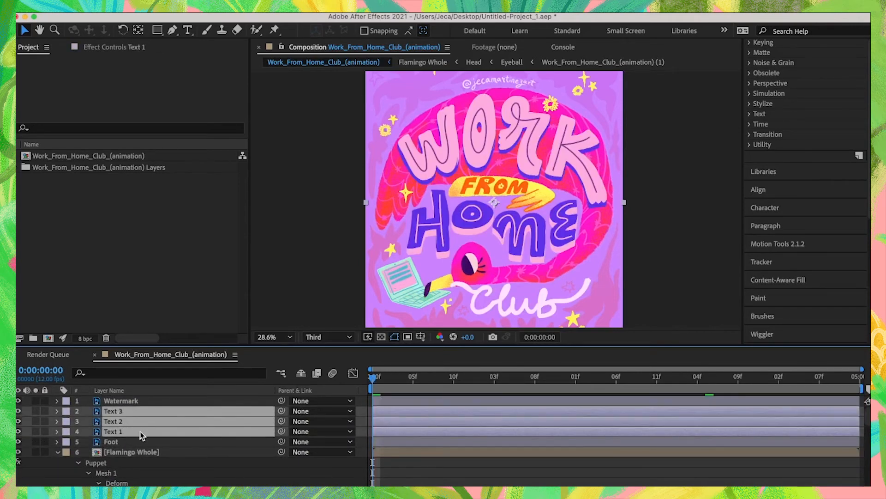
Pre-compose Text 1–3 into a new composition named Comp-Text, moving all attributes
key(cmd+shift+c)
text(Comp-)
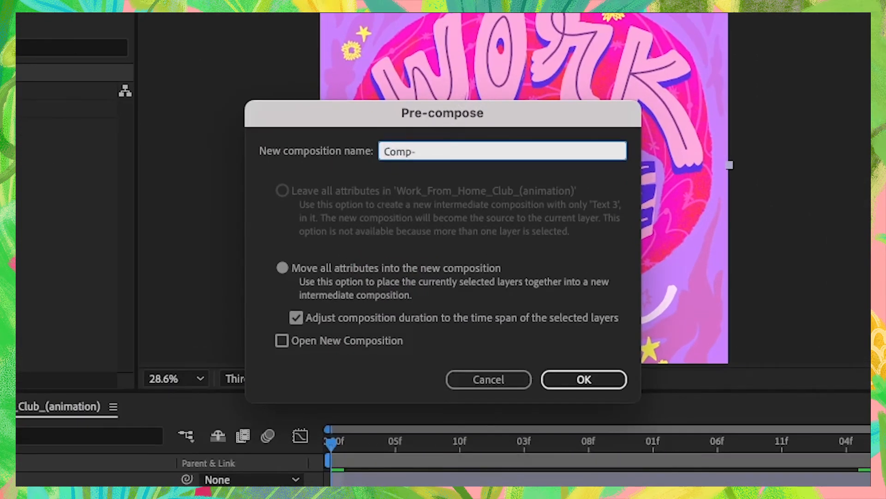
text(Text)
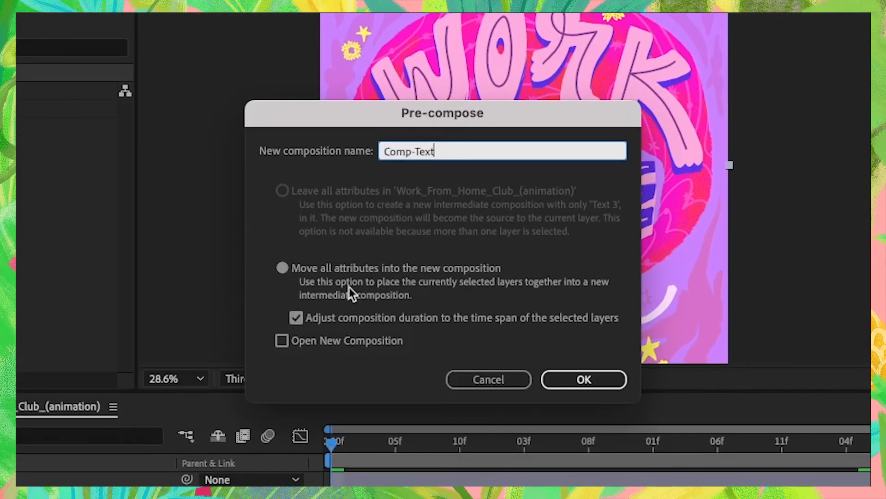
click(583, 379)
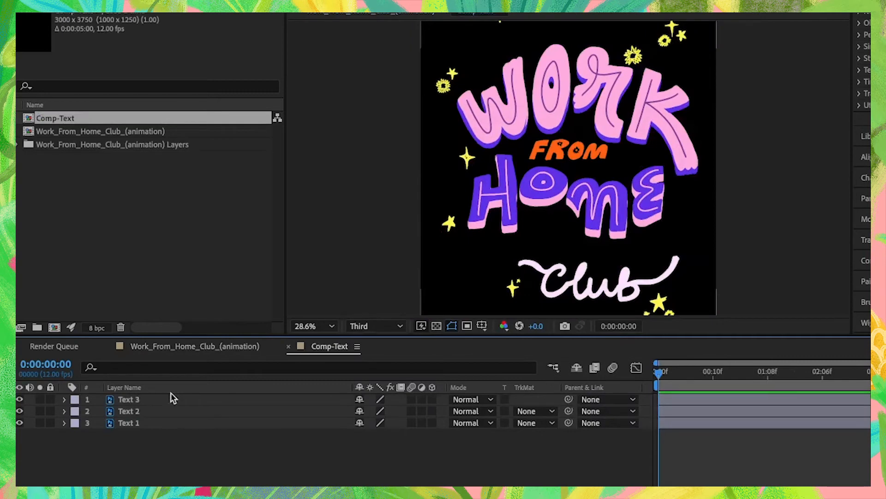
Trim Text 1–3 to two frames, stagger them later, and duplicate them repeatedly
click(129, 399)
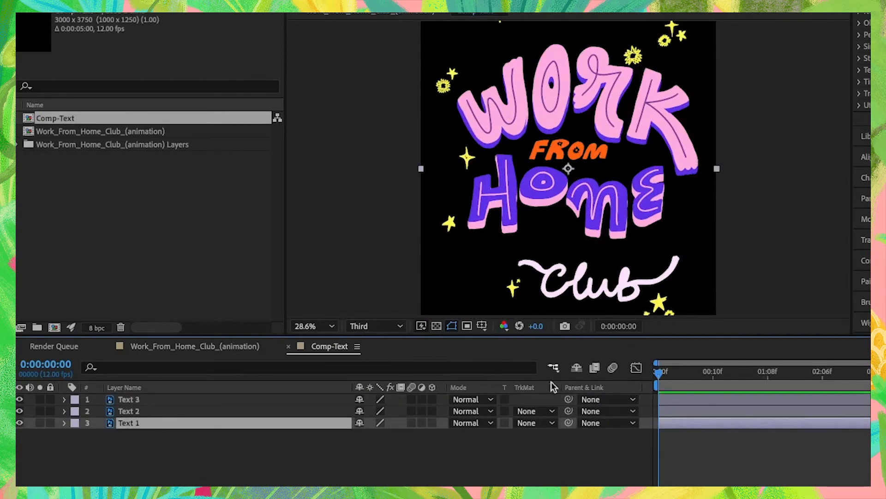
drag(660, 372, 669, 372)
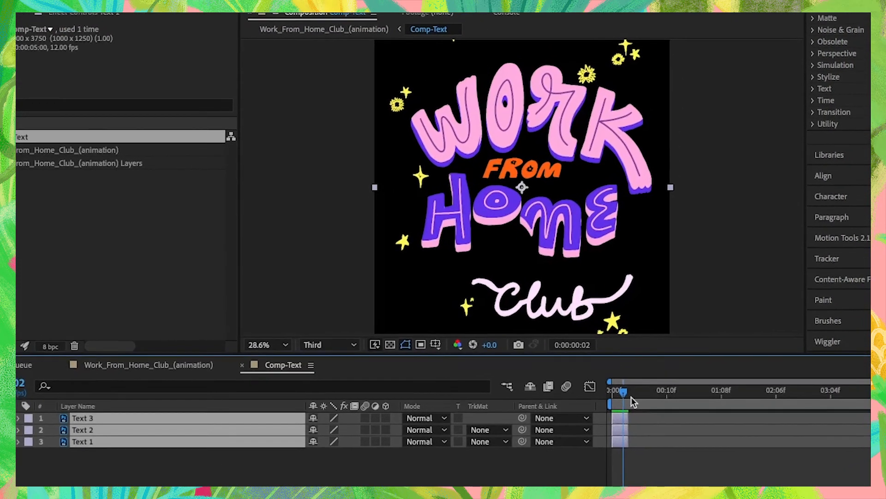
click(82, 429)
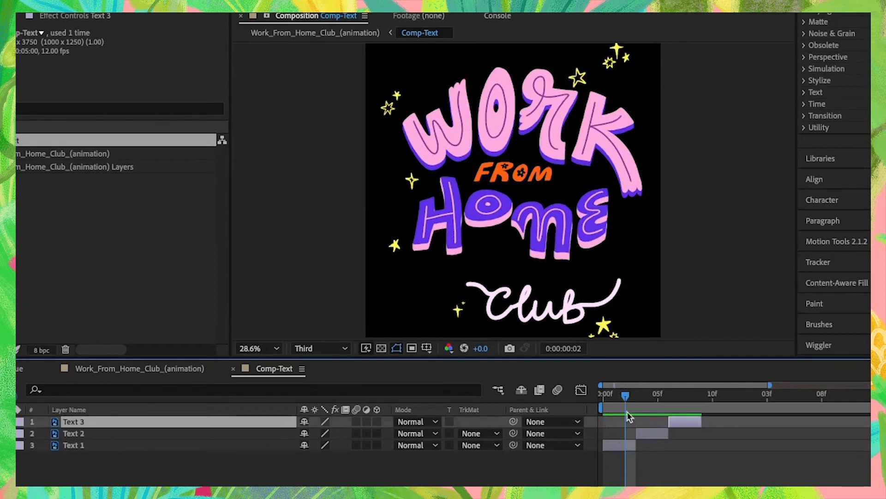
drag(626, 394, 680, 394)
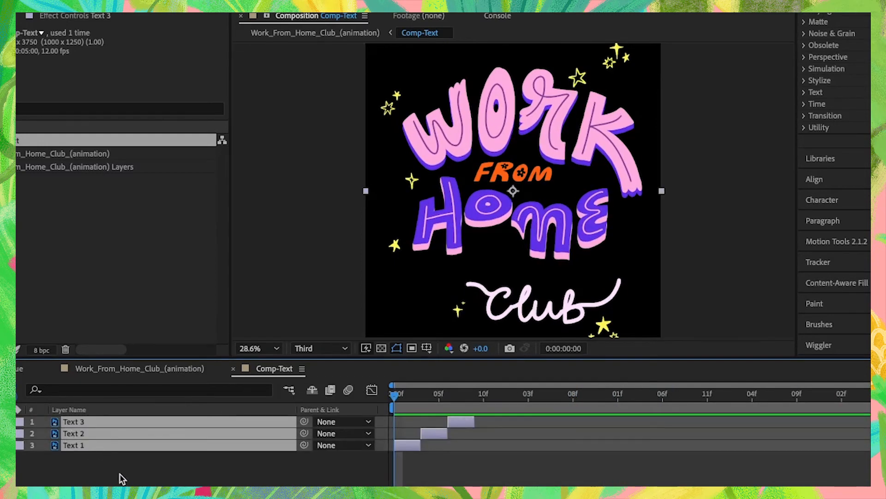
key(cmd+d)
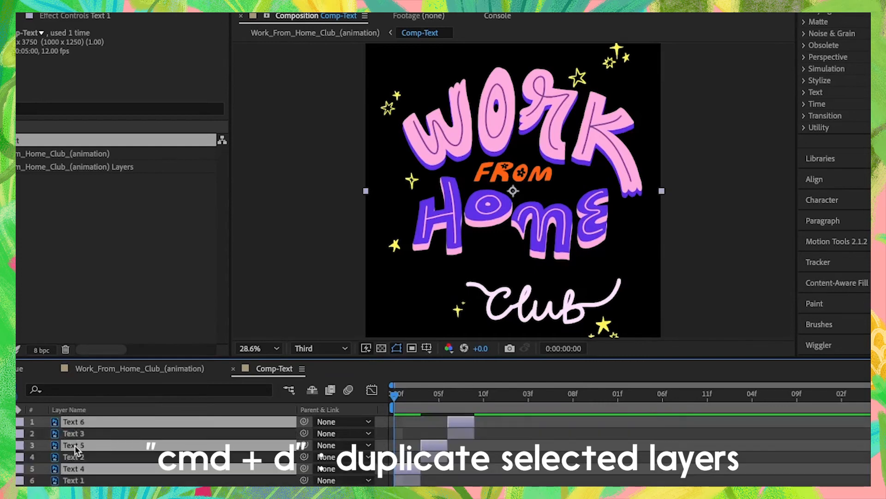
key(cmd+d)
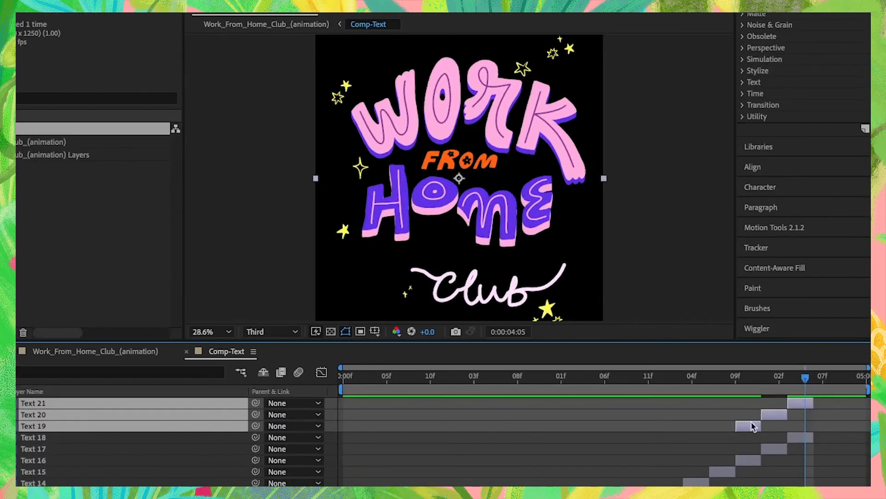
mouse_move(797, 406)
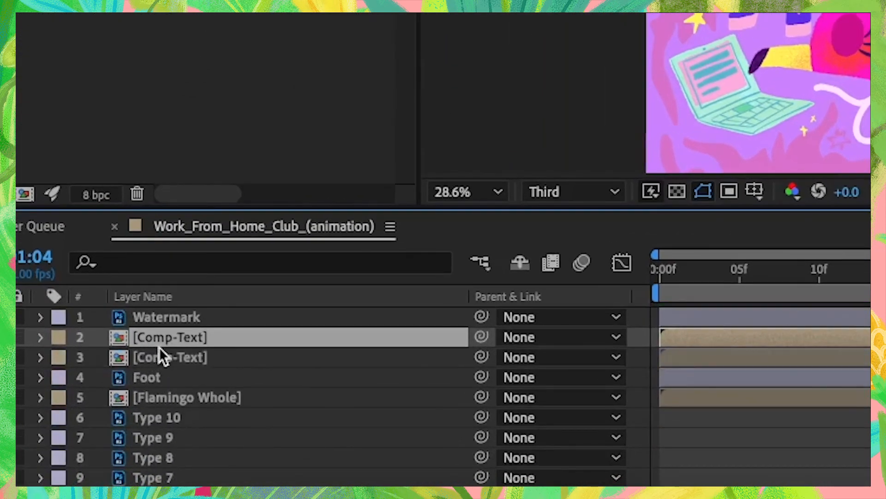
Select a Comp-Text layer and pan the viewer to check it over the flamingo
click(169, 357)
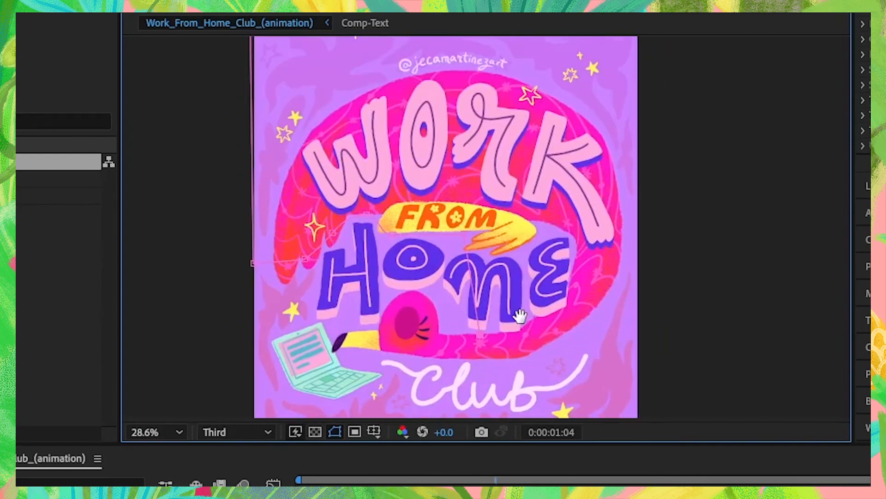
drag(518, 315, 531, 333)
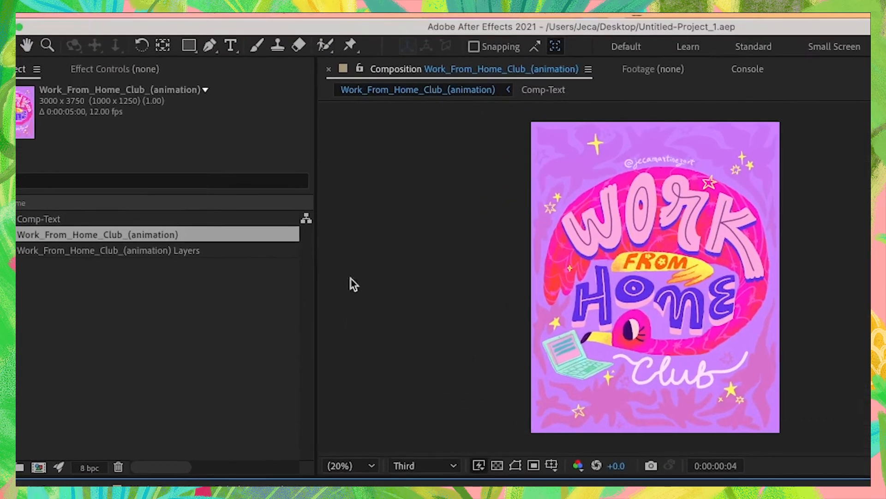
Add the Work_From_Home_Club_(animation) composition to the Adobe Media Encoder queue
click(238, 19)
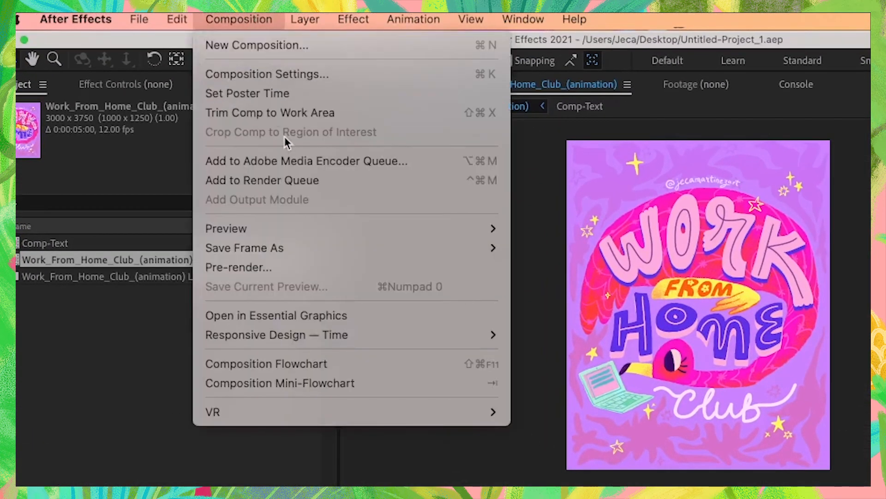
mouse_move(307, 161)
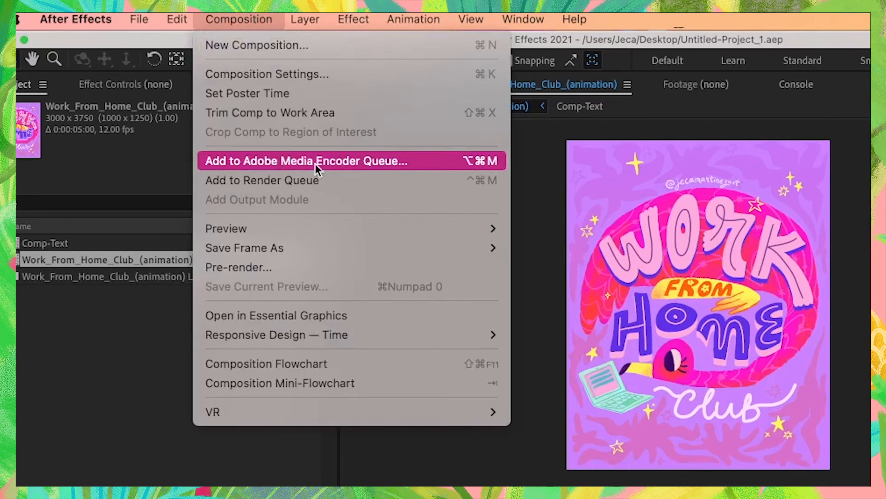
click(306, 161)
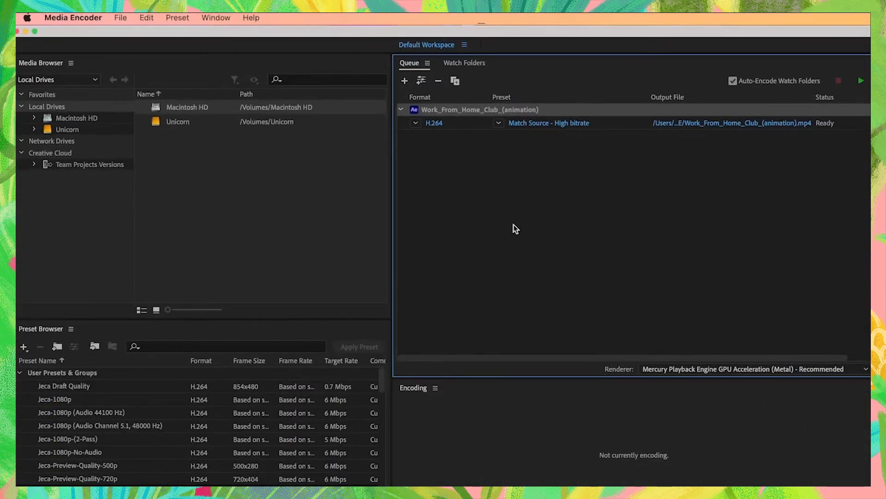
mouse_move(496, 176)
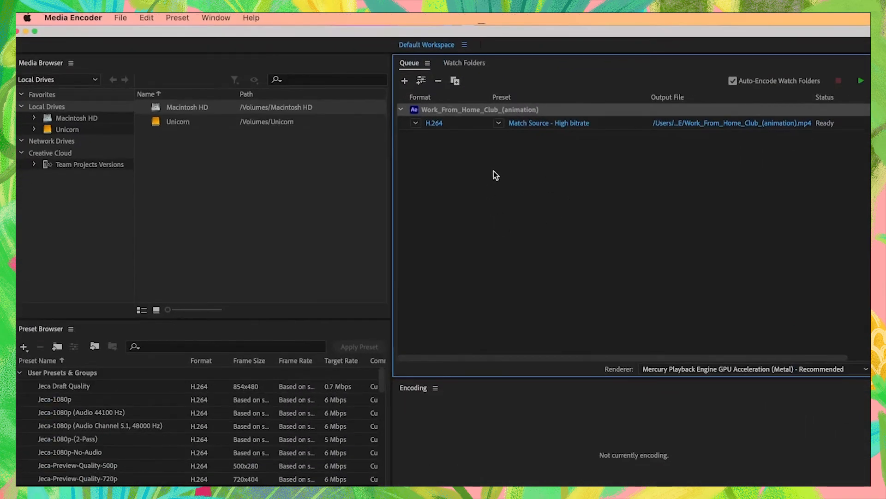
mouse_move(509, 285)
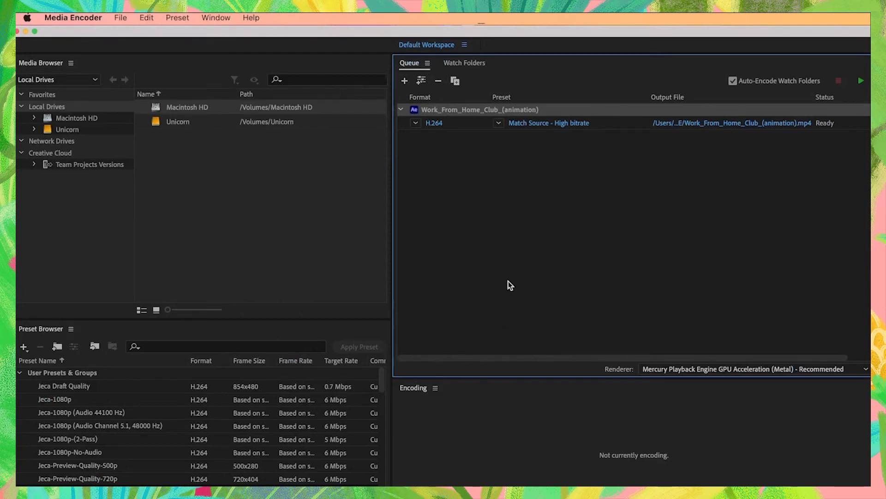
mouse_move(537, 123)
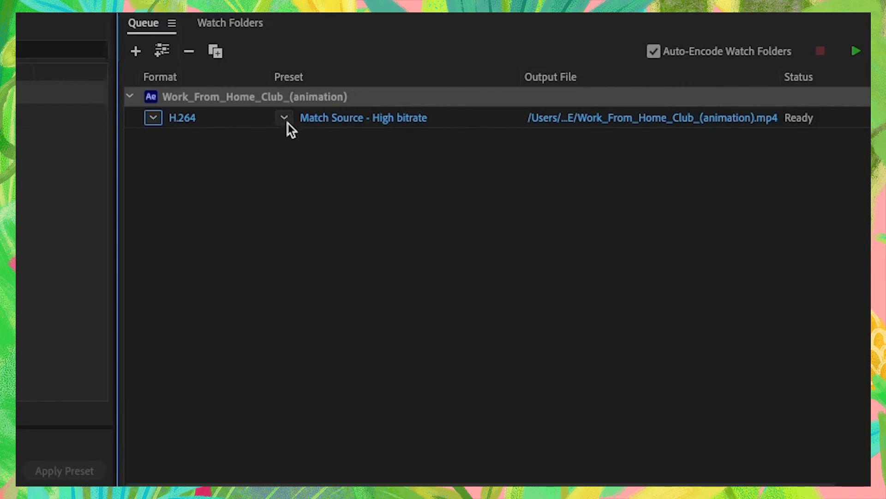
click(284, 117)
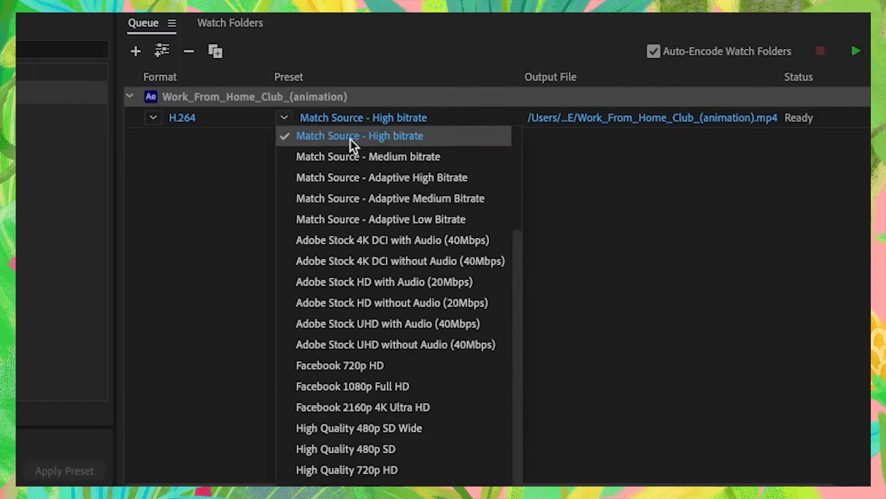
click(359, 135)
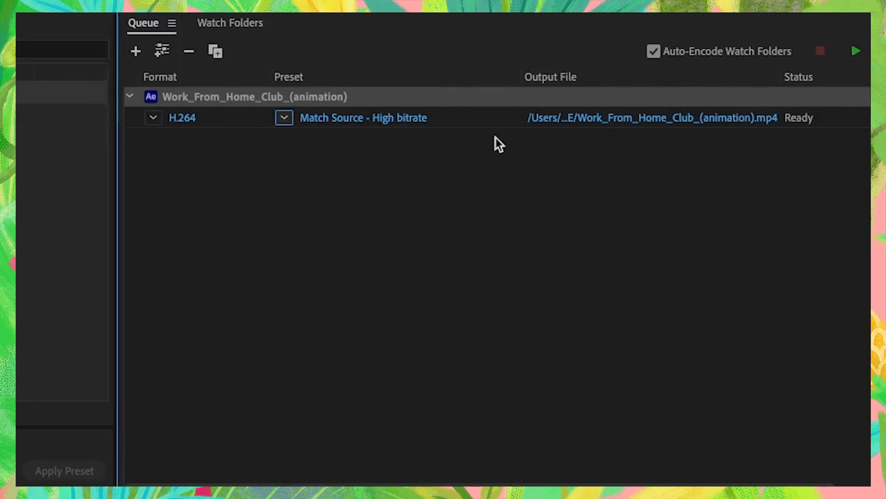
mouse_move(667, 118)
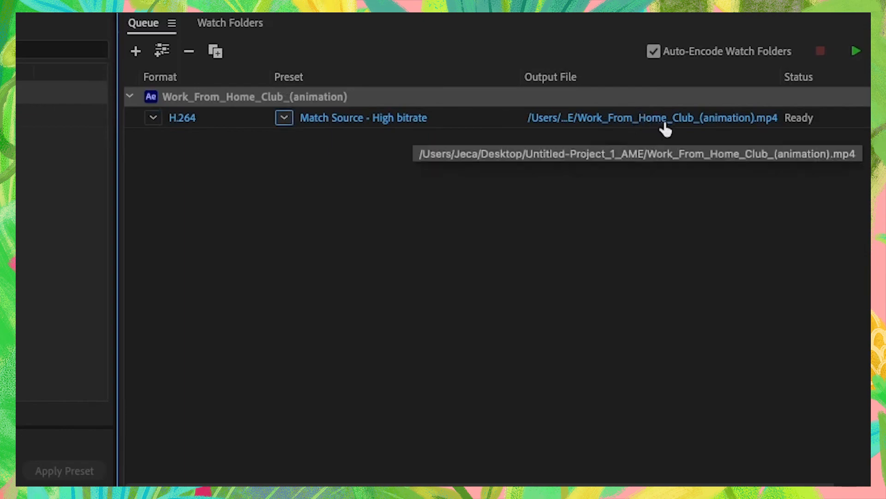